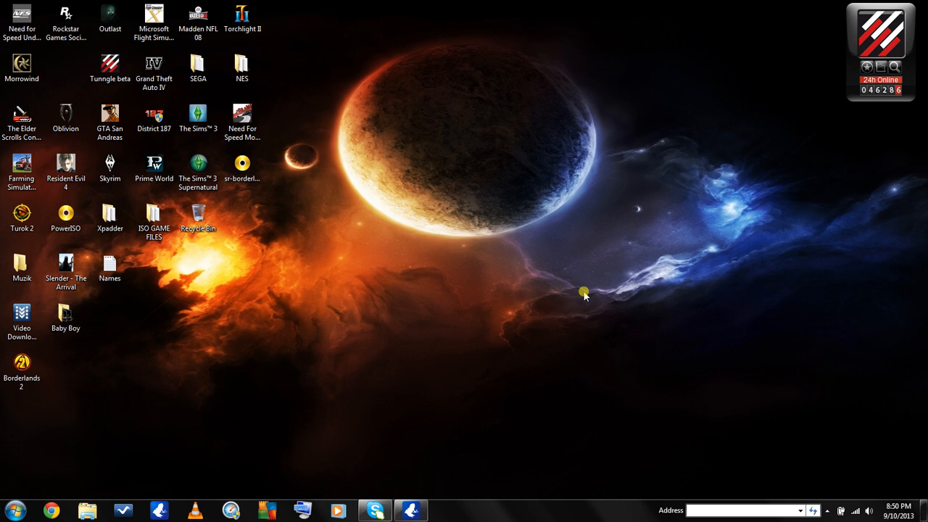
mouse_move(434, 359)
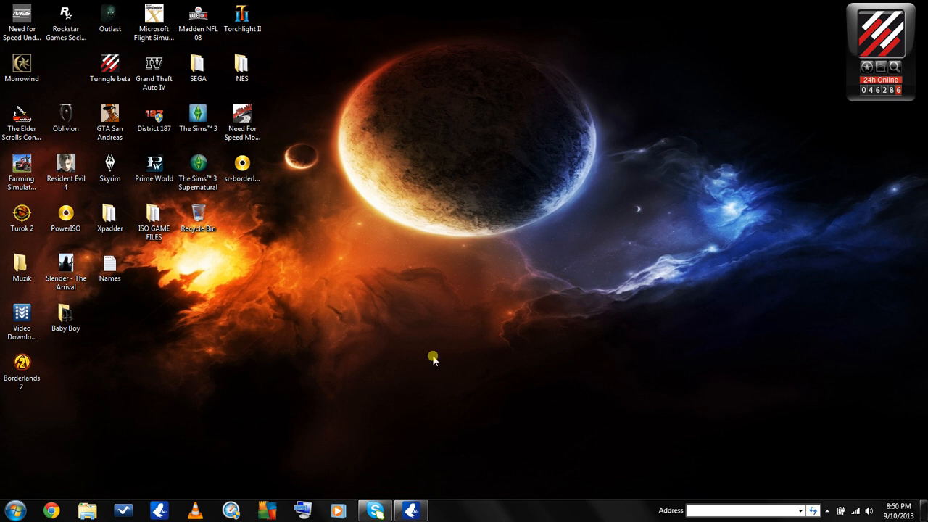
mouse_move(398, 375)
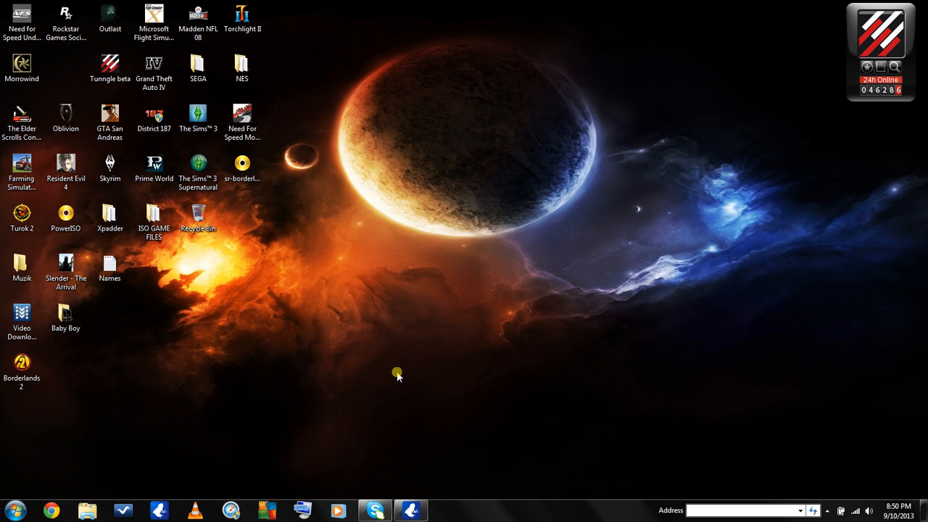
mouse_move(463, 256)
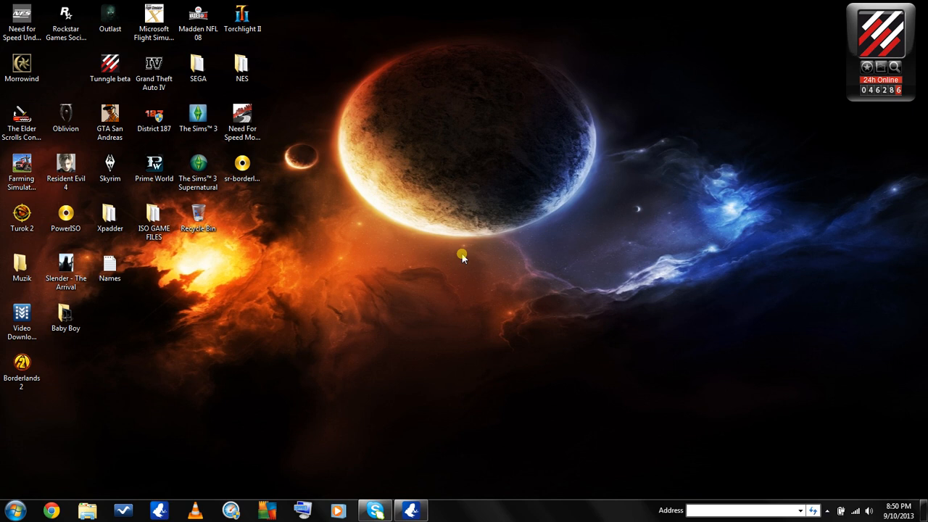
mouse_move(463, 261)
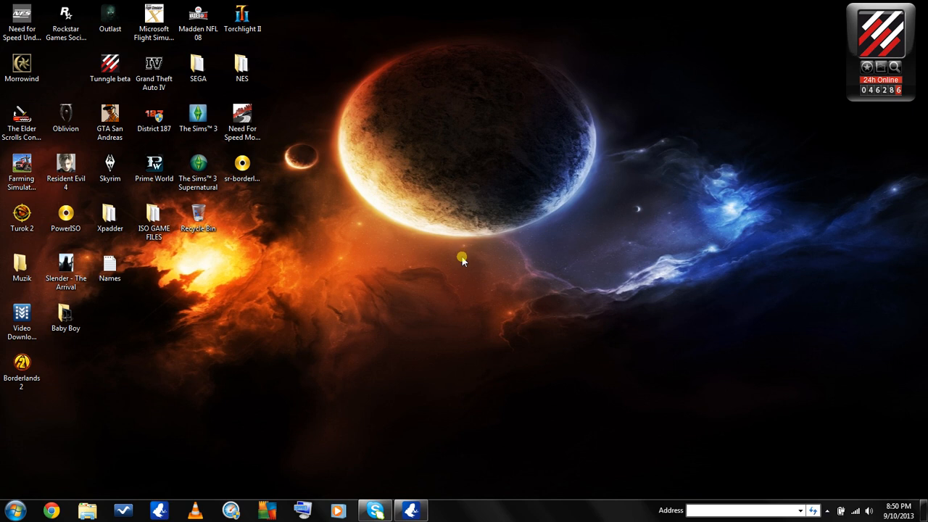
mouse_move(438, 313)
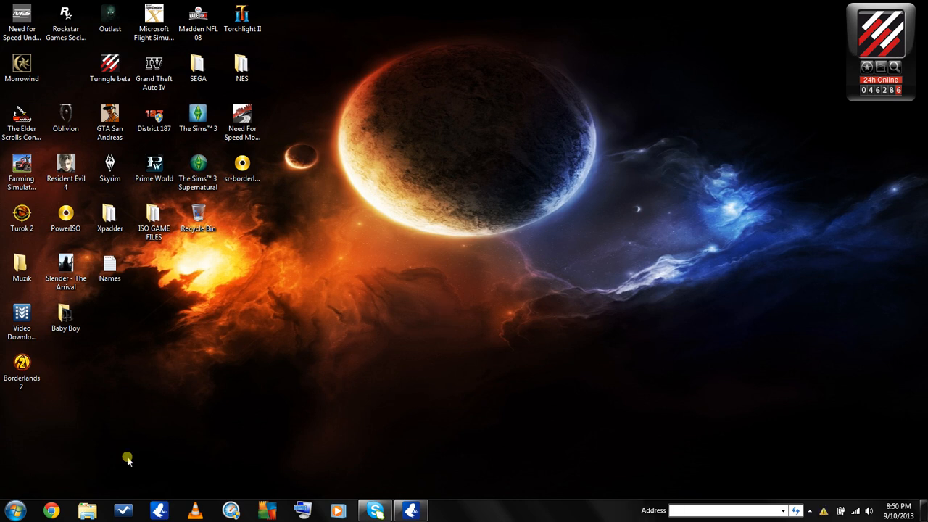
mouse_move(51, 511)
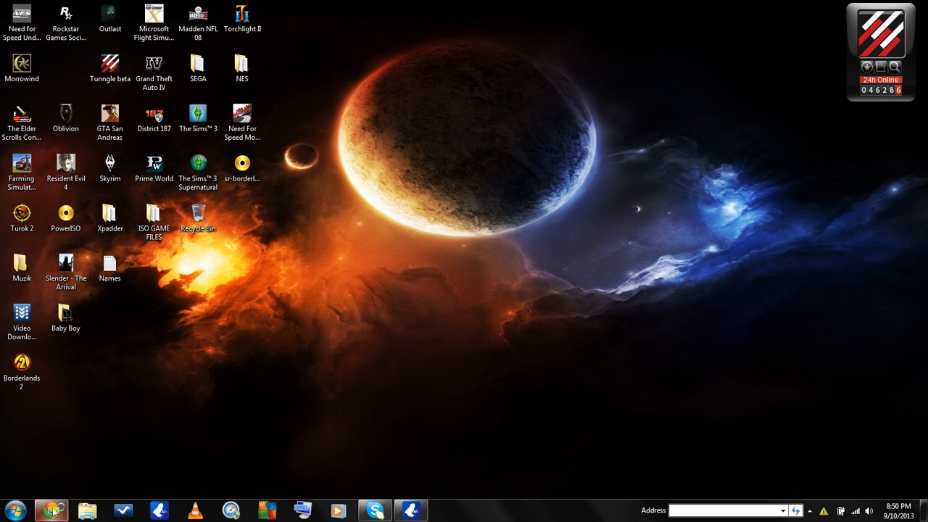
Step: Download the free Vuze installer from vuze.com in Chrome
left_click(51, 511)
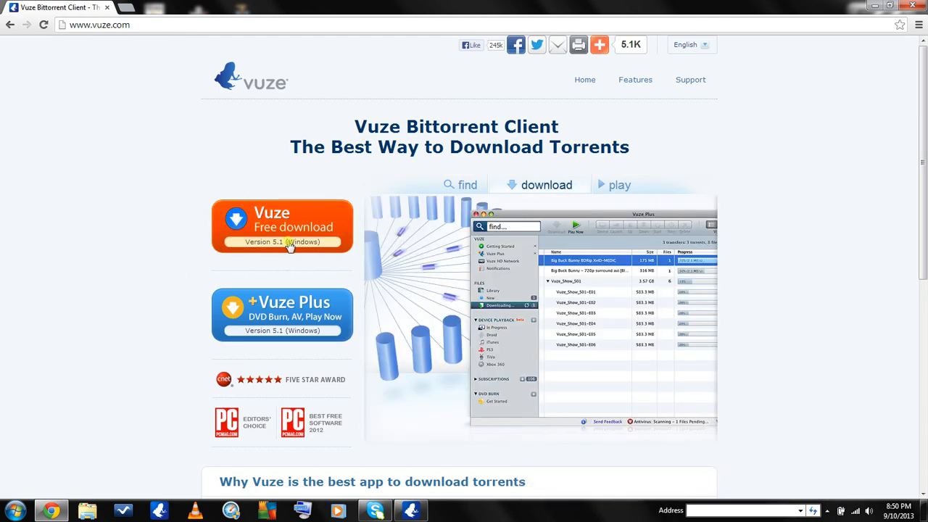
left_click(620, 185)
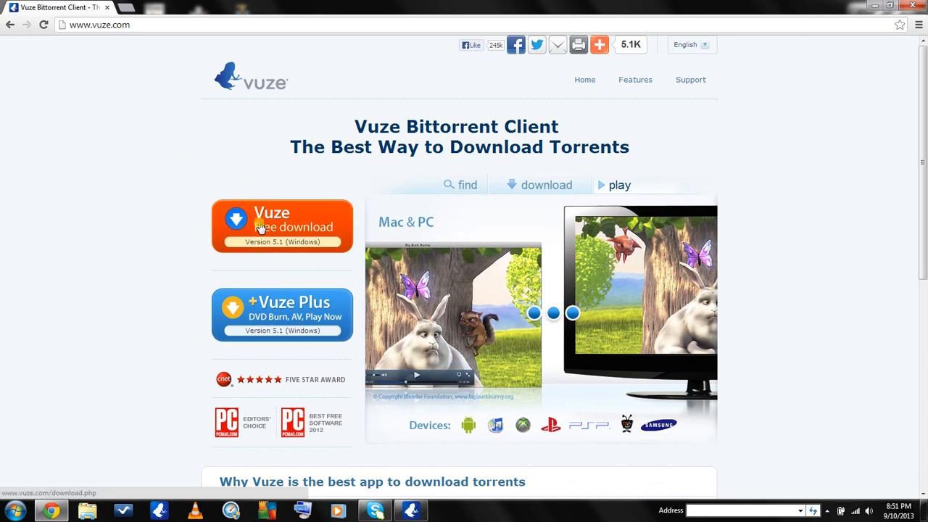
left_click(282, 226)
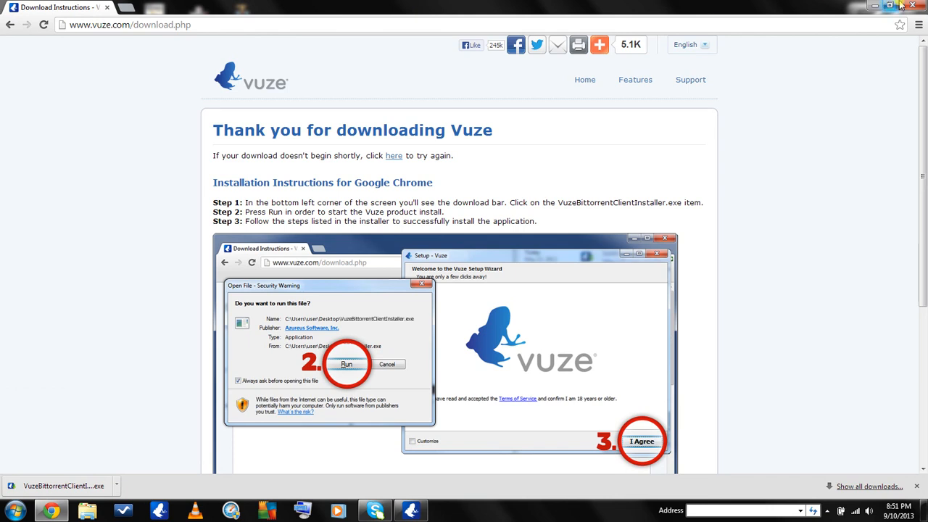
mouse_move(890, 5)
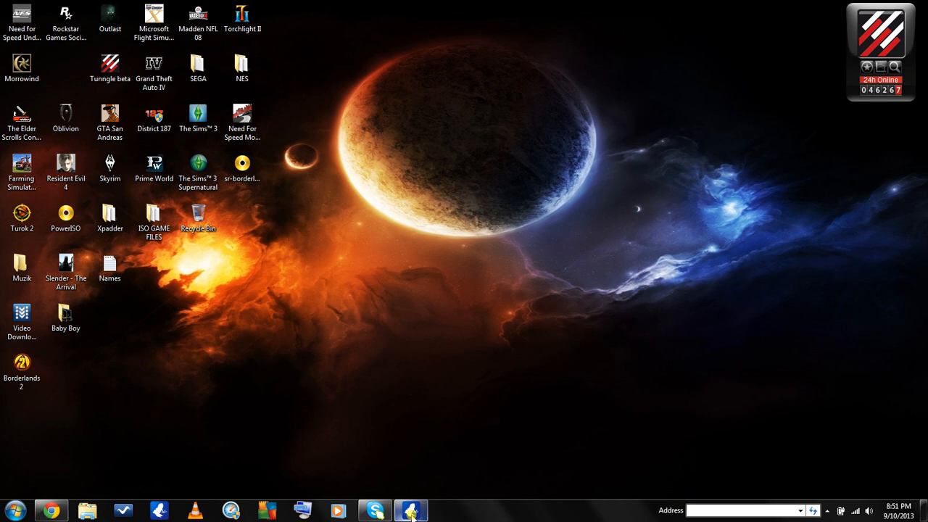
Step: Check Vuze's Downloading list of ten stopped torrents, then return to Chrome
left_click(411, 511)
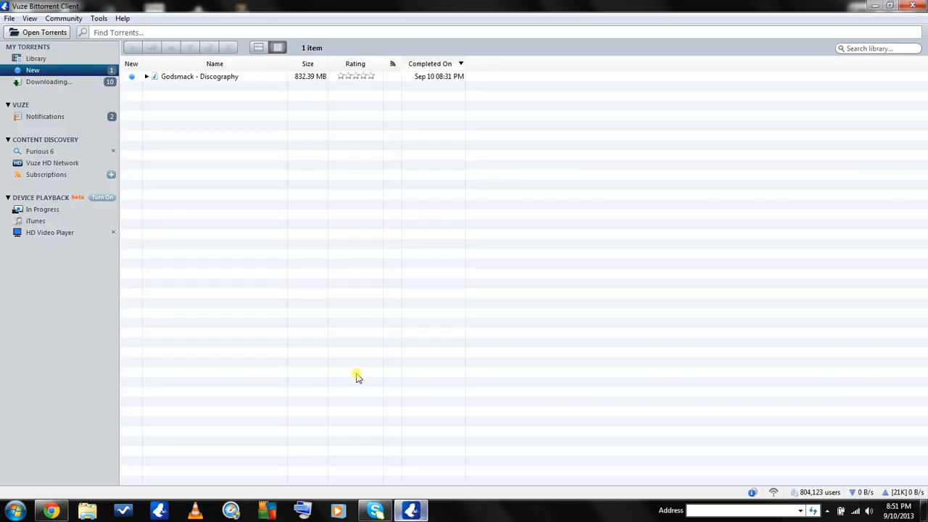
mouse_move(345, 221)
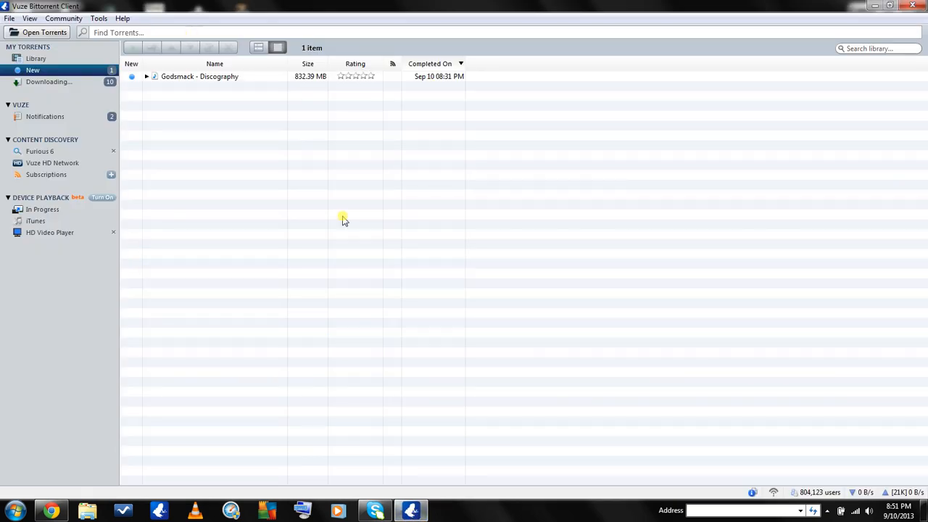
left_click(49, 81)
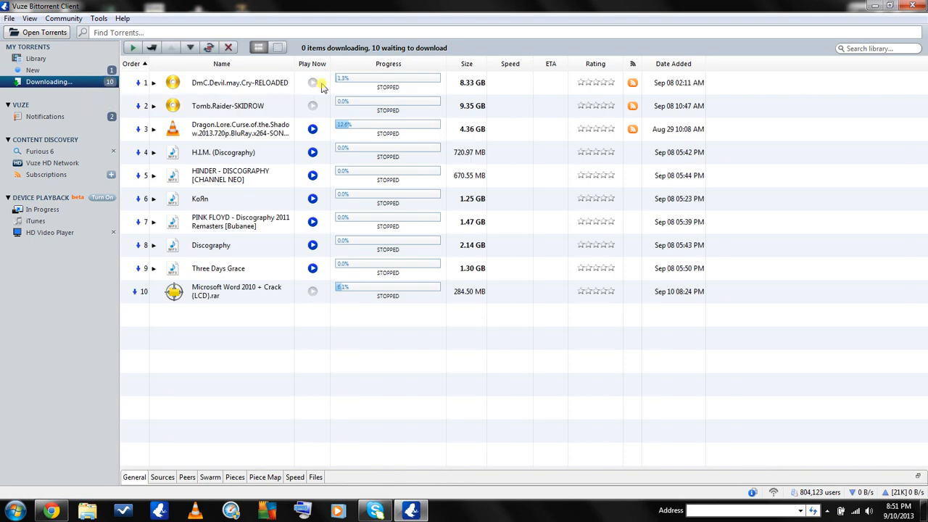
mouse_move(234, 260)
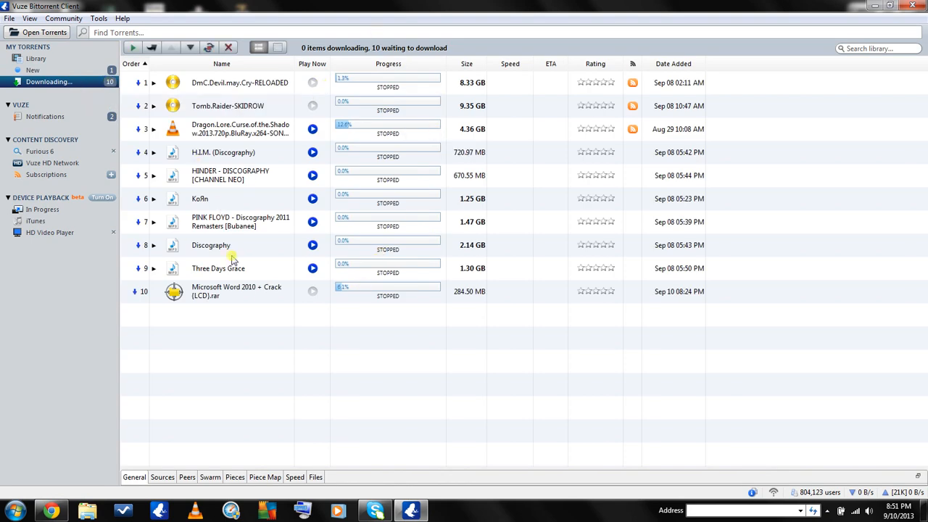
mouse_move(479, 129)
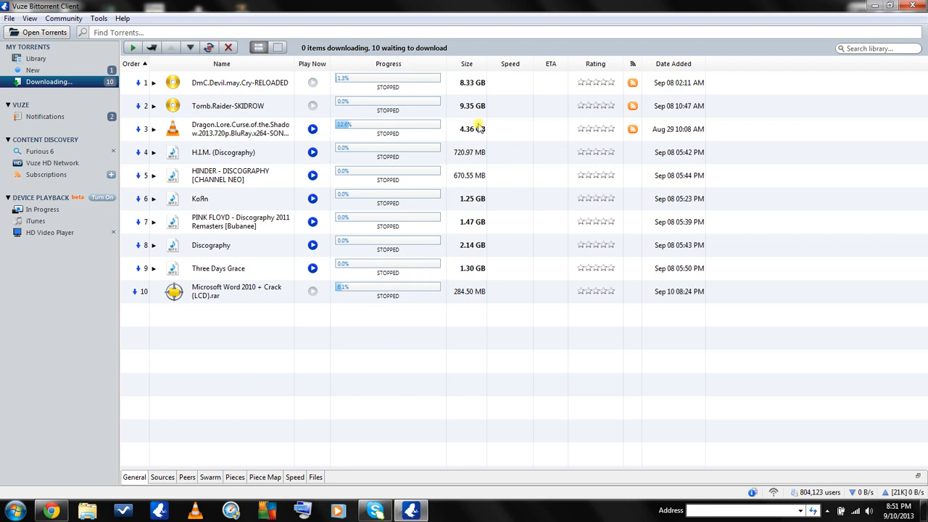
left_click(890, 6)
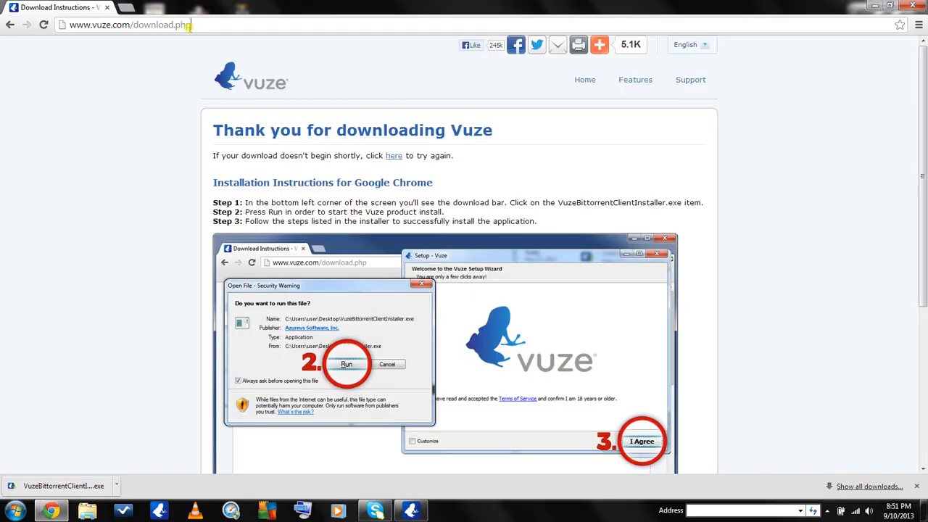
Step: Google 'vuze templates' and open the Vuze Search Templates Download result
type("google.com")
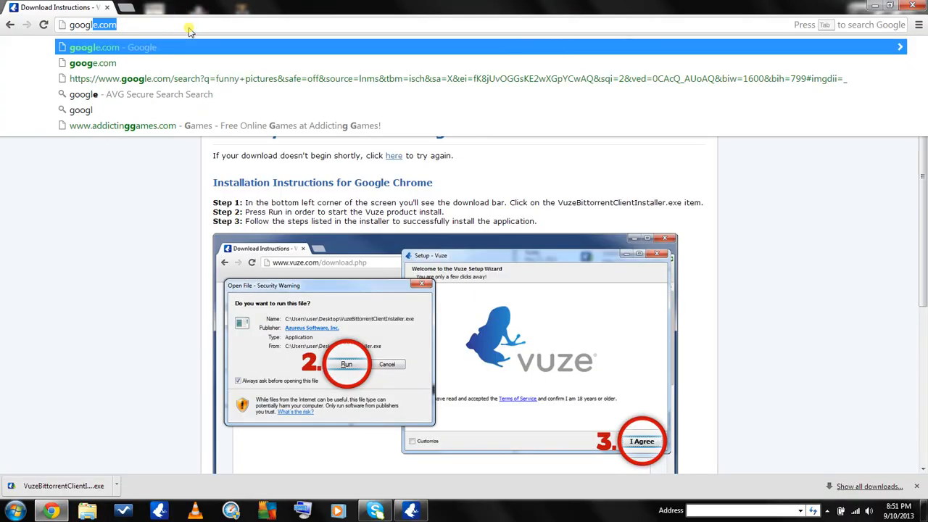
key("Return")
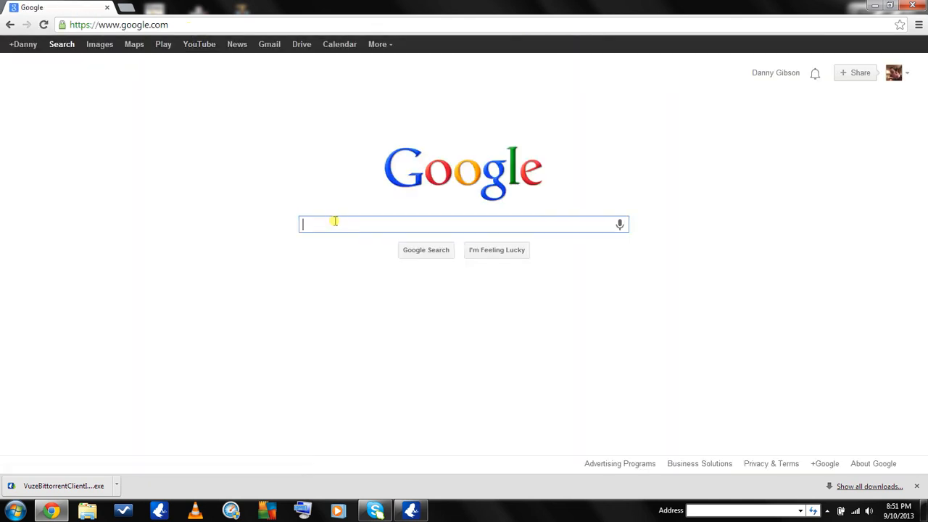
type("vuze")
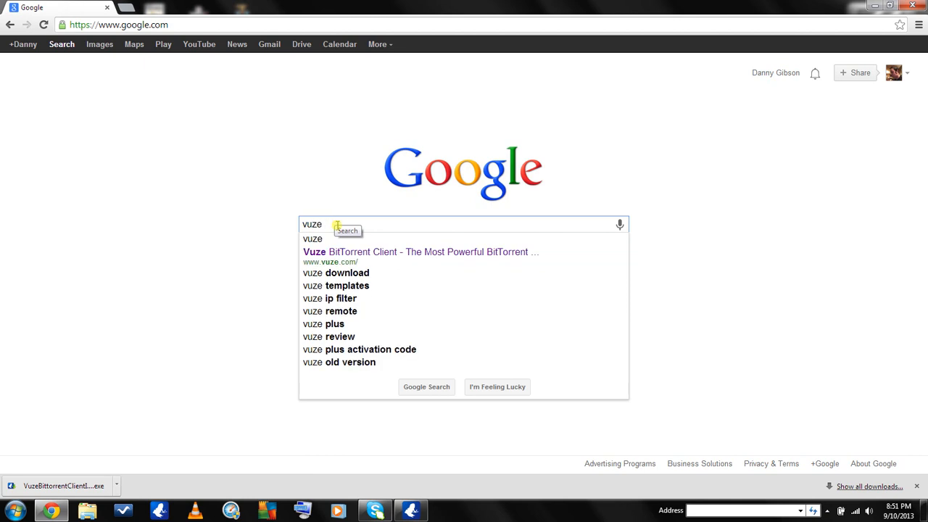
left_click(336, 285)
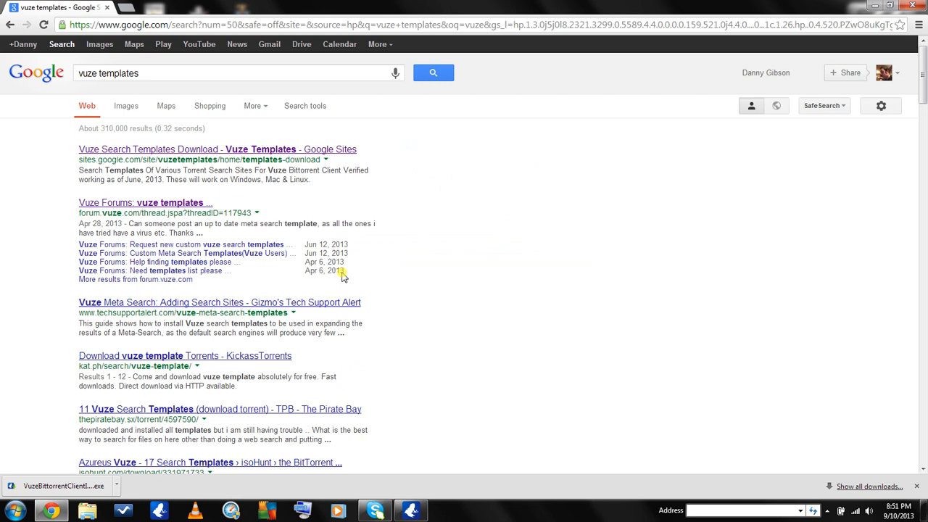
left_click(201, 154)
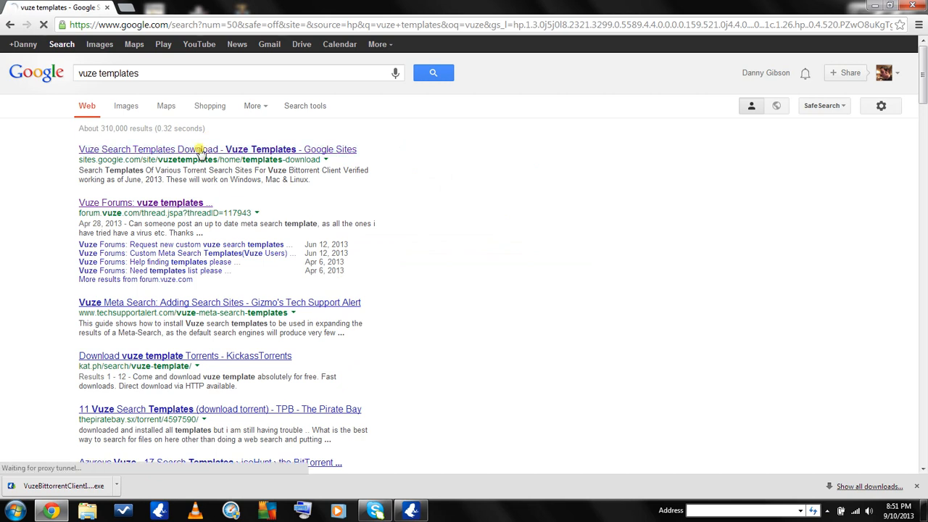
left_click(216, 148)
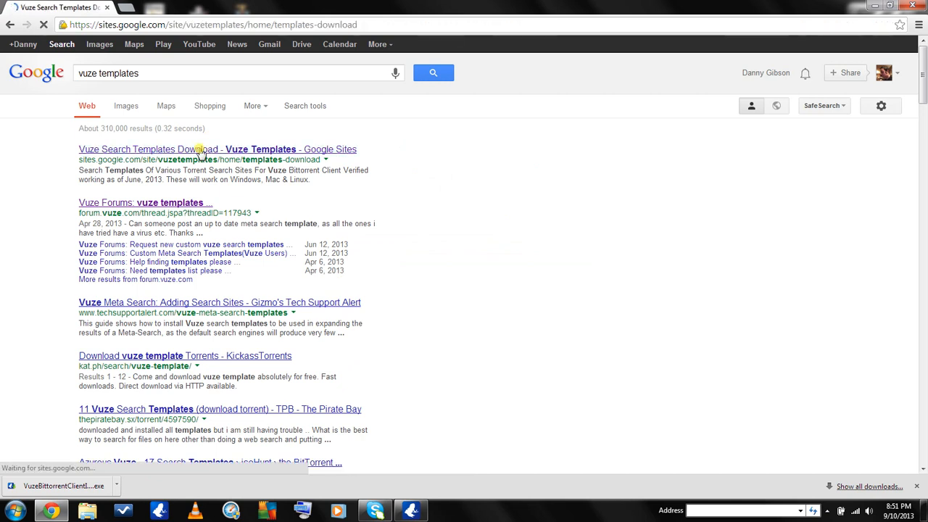
Step: Download the TPBSe.vuze template and open the downloaded file
left_click(179, 149)
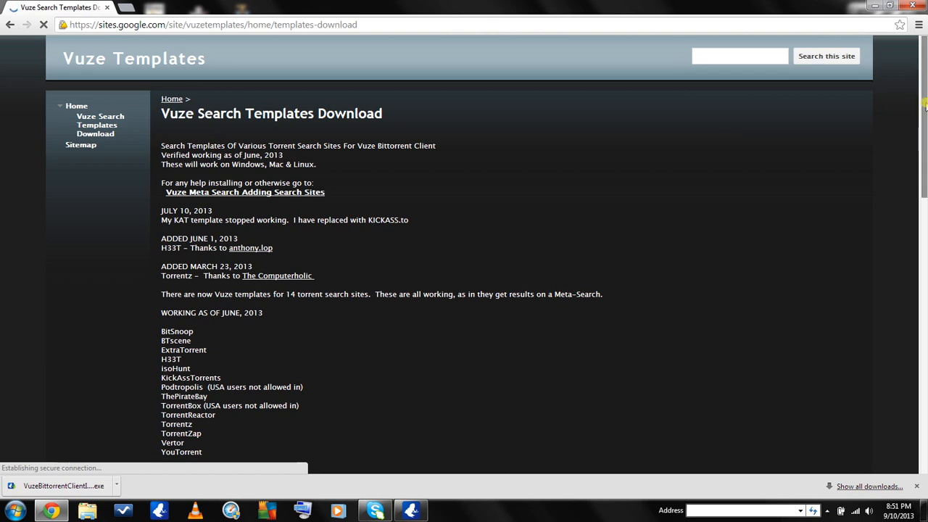
scroll("down", 3)
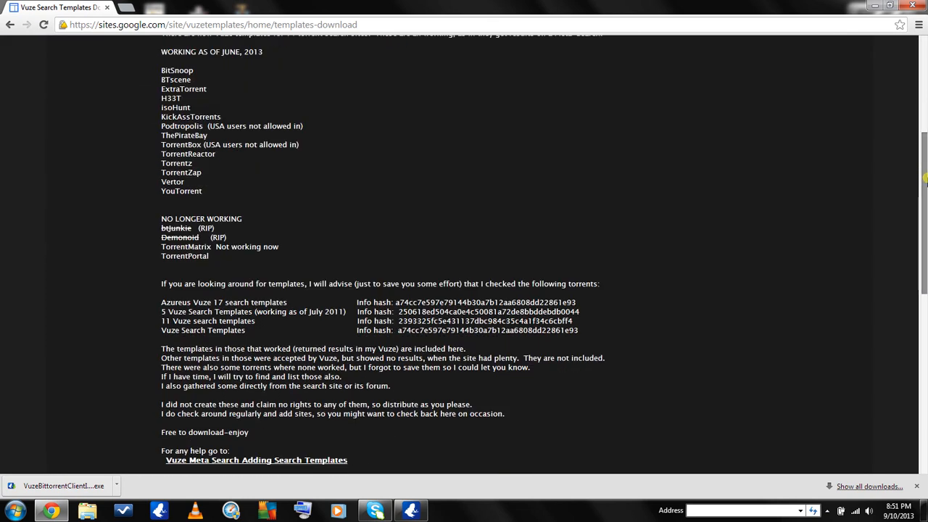
scroll("down", 3)
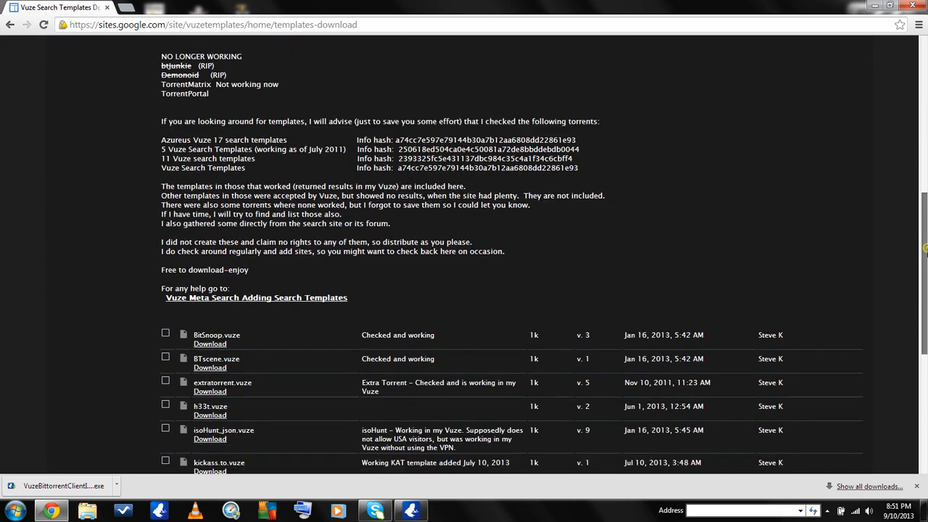
scroll("down", 3)
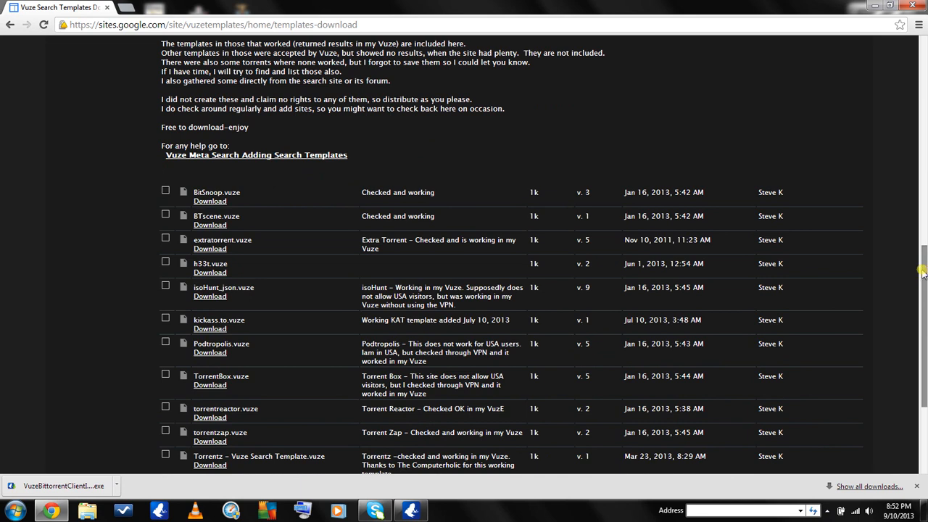
scroll("down", 3)
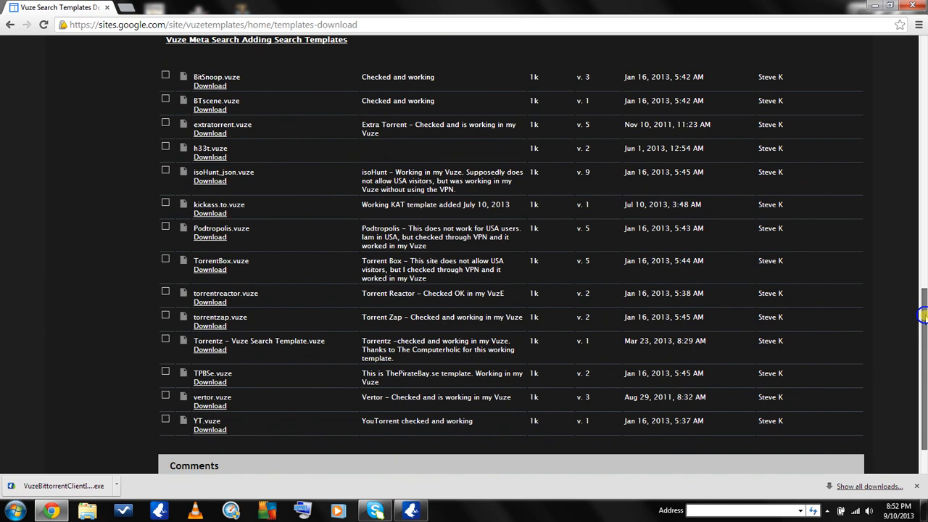
scroll("down", 3)
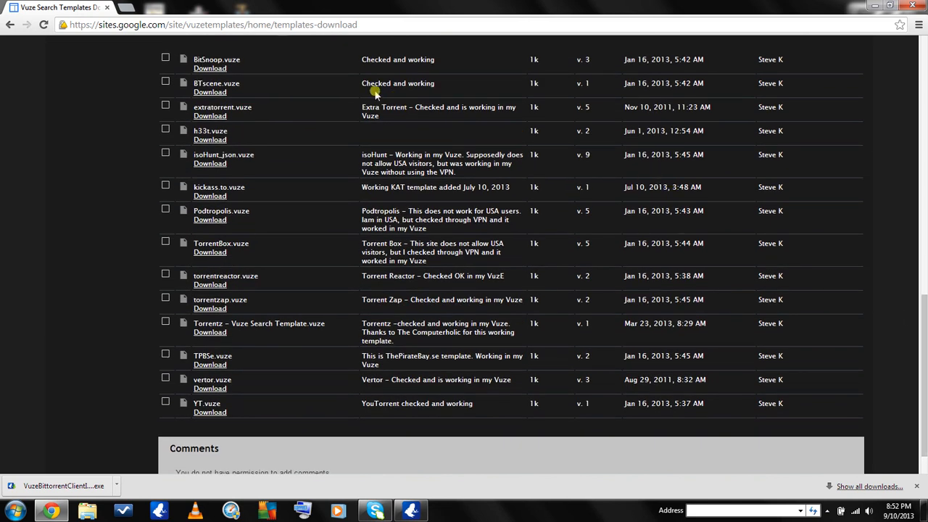
mouse_move(241, 78)
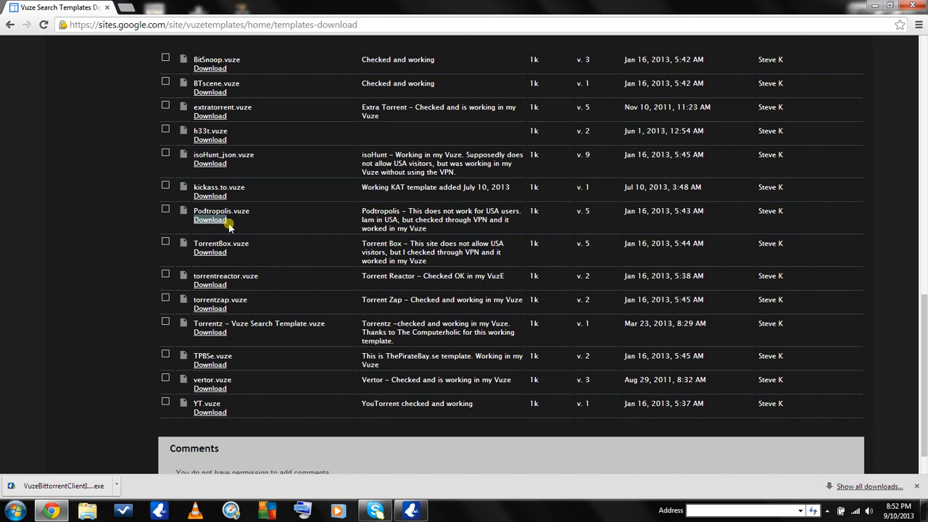
mouse_move(210, 196)
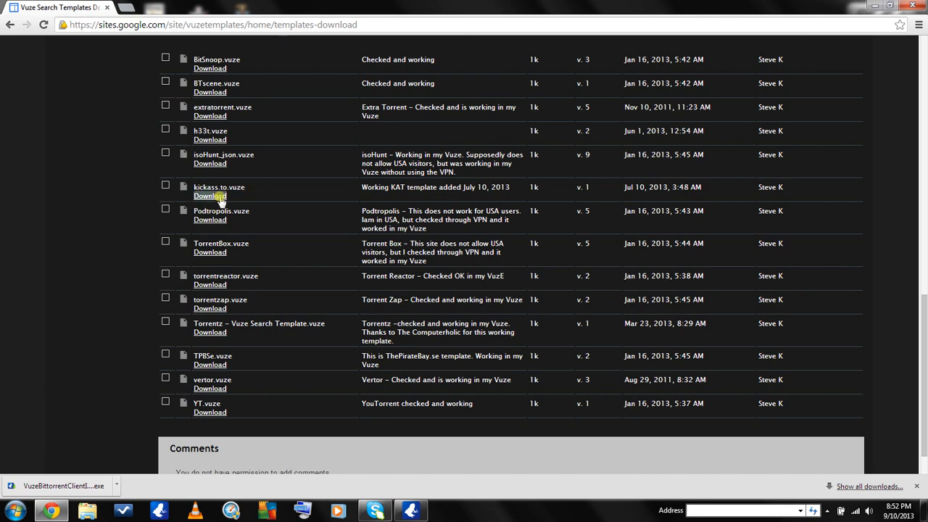
mouse_move(238, 349)
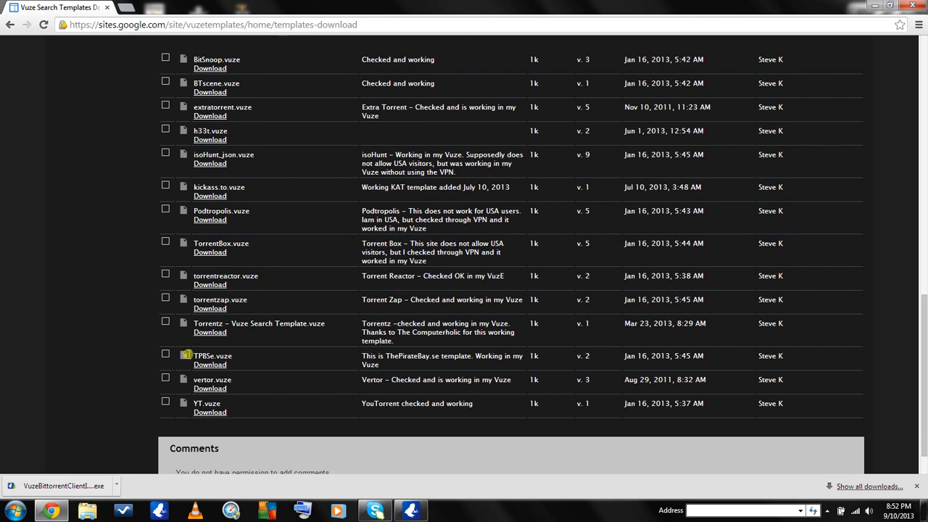
mouse_move(235, 377)
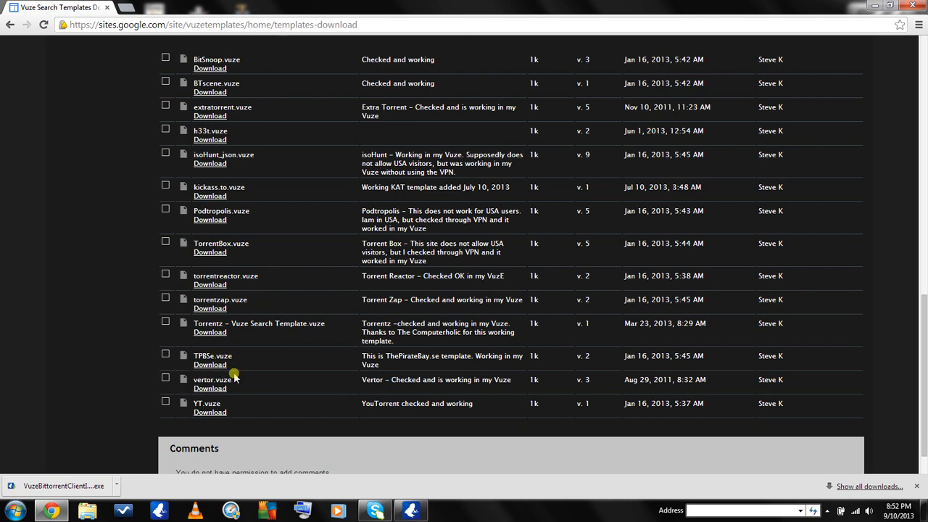
mouse_move(210, 365)
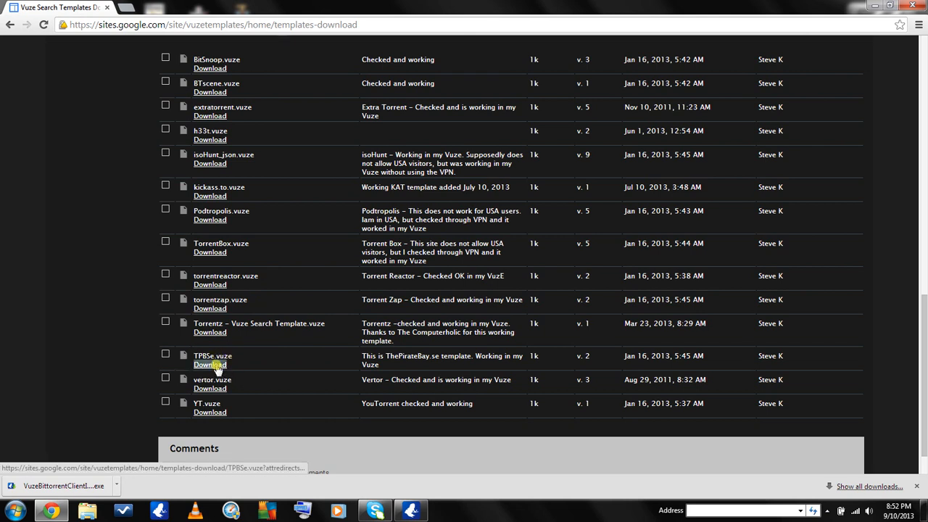
left_click(209, 365)
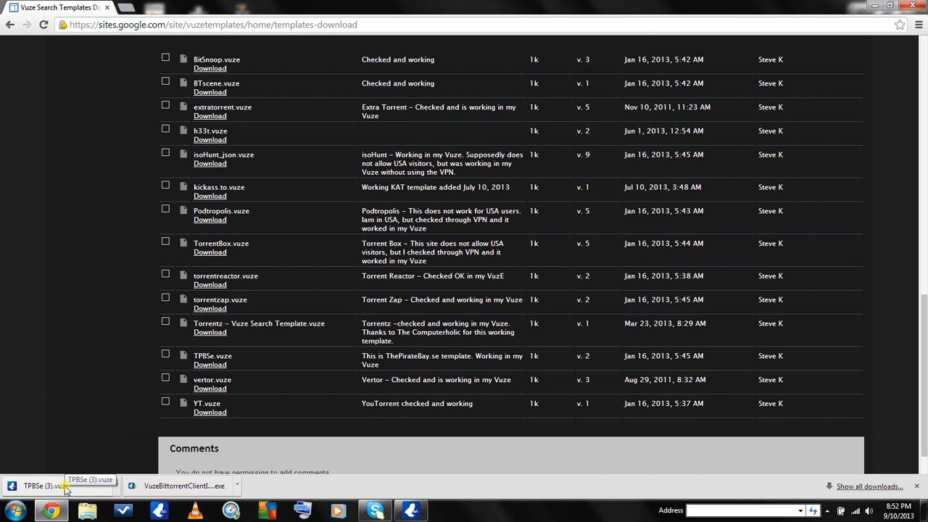
left_click(40, 486)
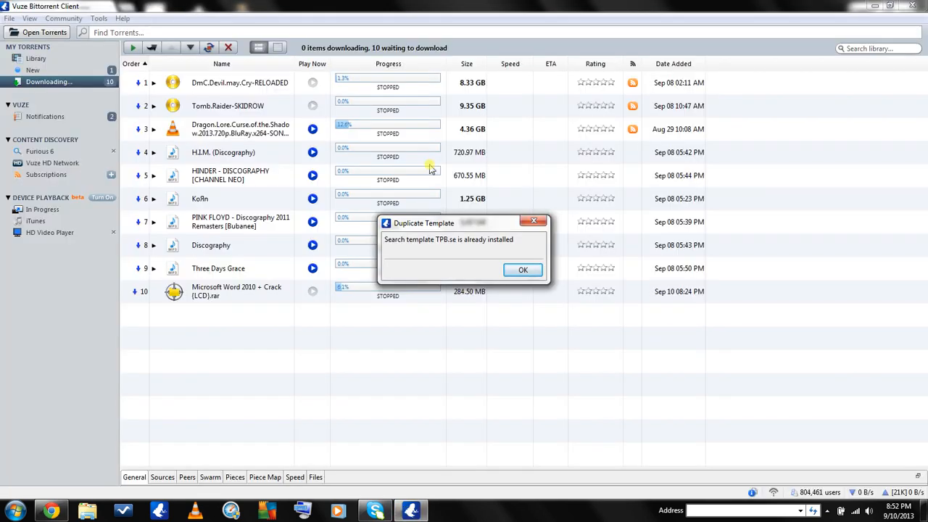
mouse_move(455, 250)
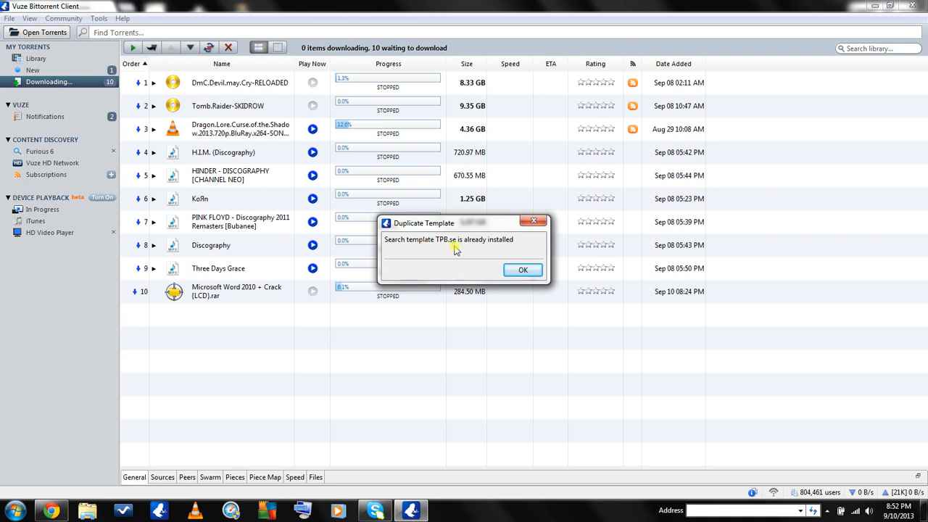
mouse_move(448, 255)
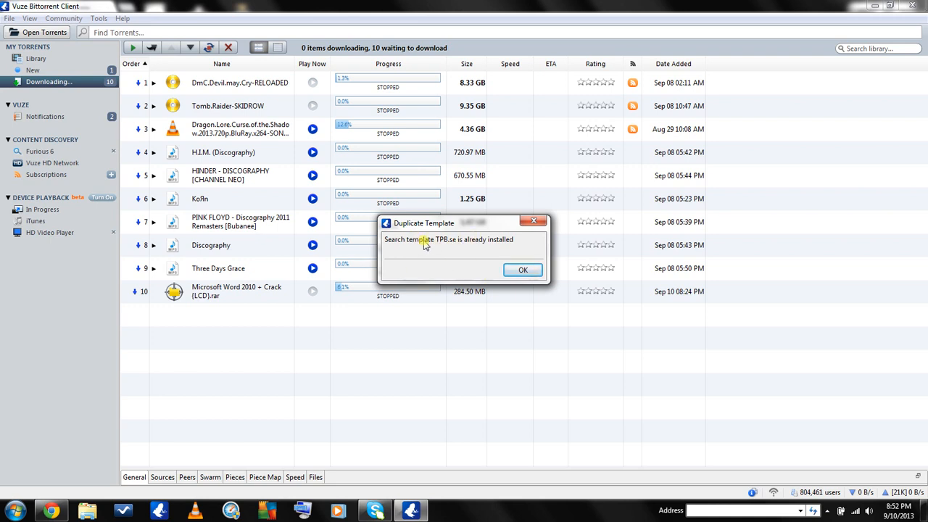
mouse_move(522, 269)
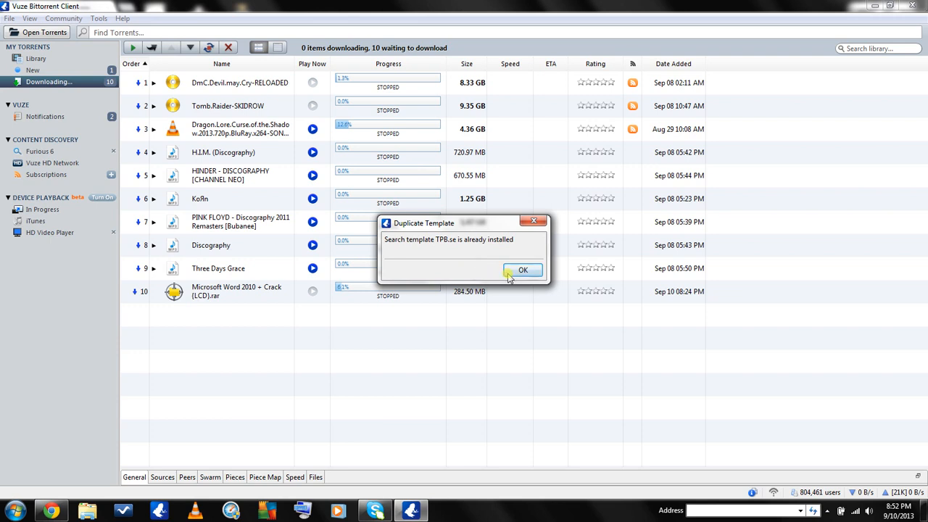
Step: Click OK on the Duplicate Template notice for TPB.se
left_click(522, 269)
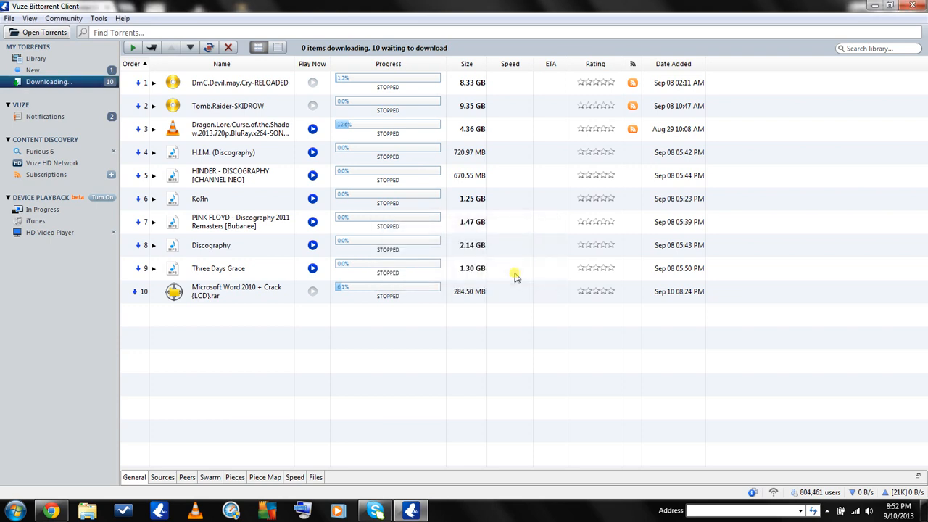
mouse_move(209, 28)
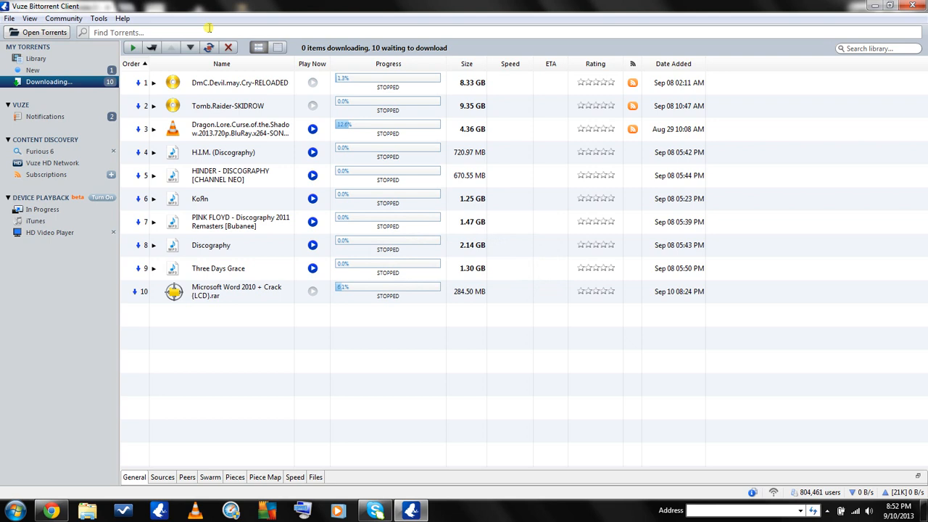
mouse_move(283, 131)
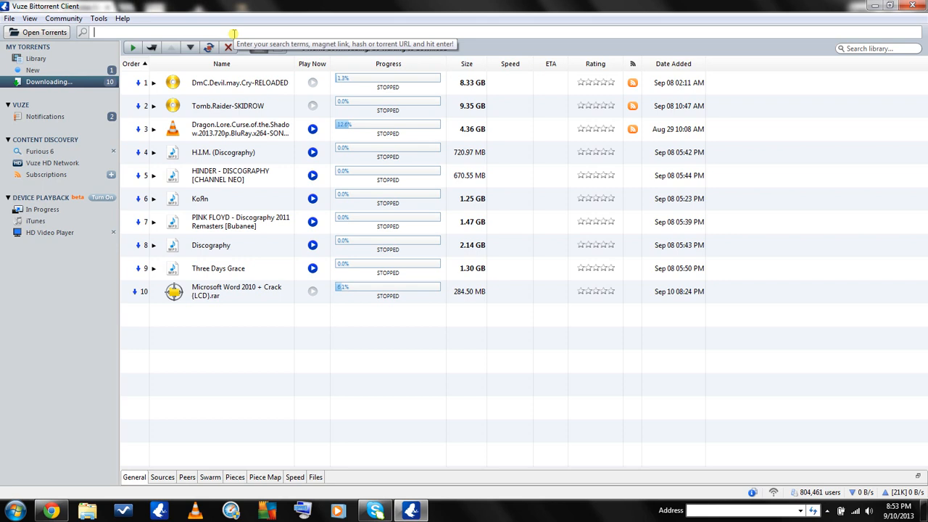
Step: Search Vuze's Find Torrents box for 'Furious 6'
type("Fur")
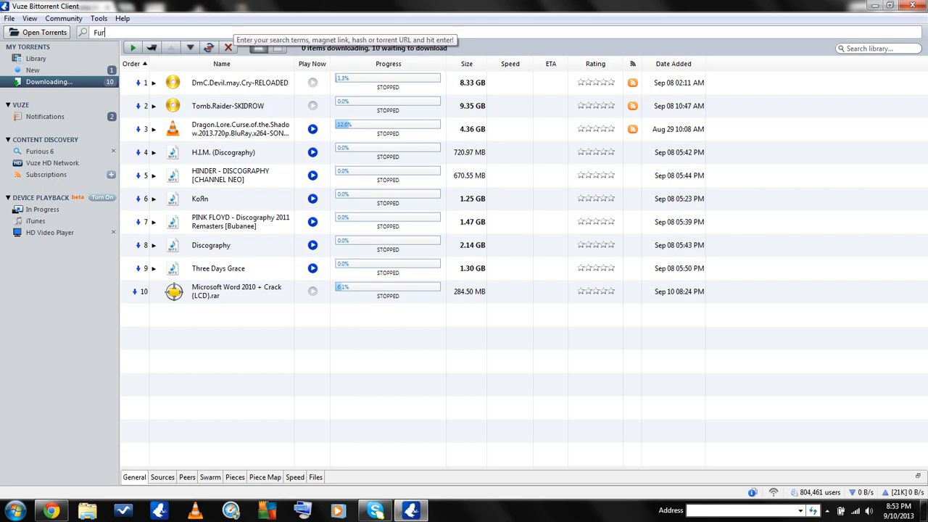
type("ious")
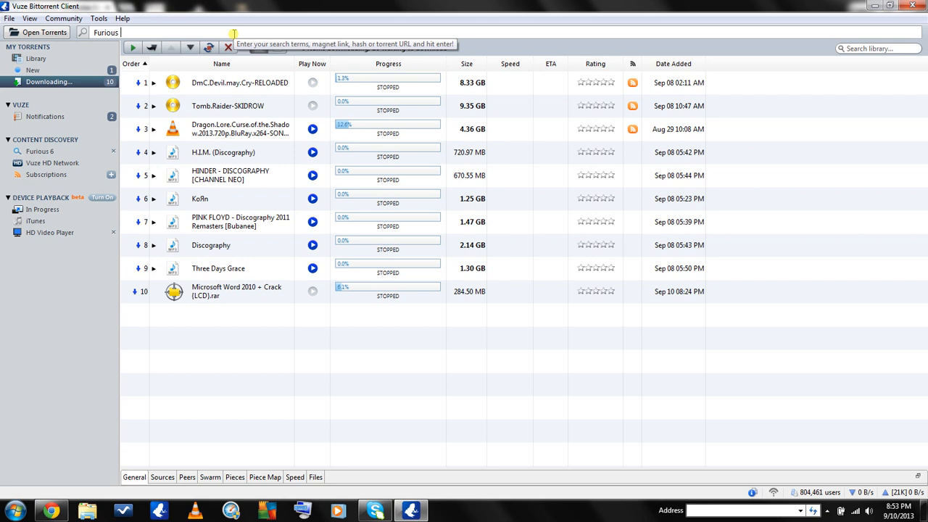
type("6")
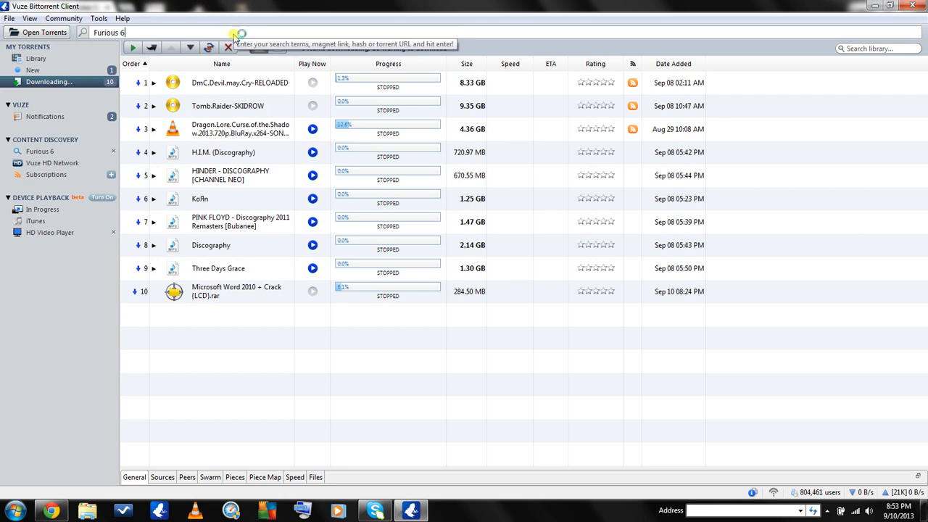
left_click(39, 150)
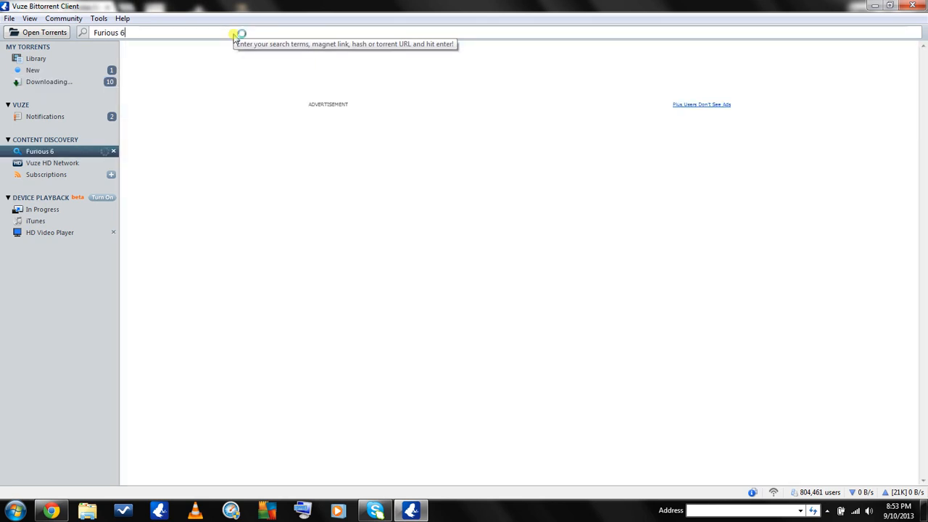
key("Return")
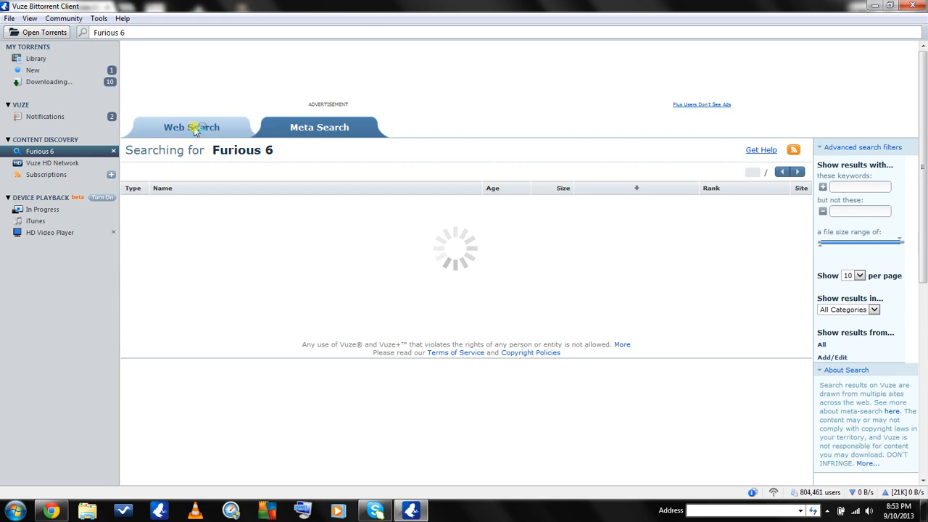
Step: Refresh the Meta Search tab until all 208 Furious 6 results load, scrolling through them
left_click(319, 127)
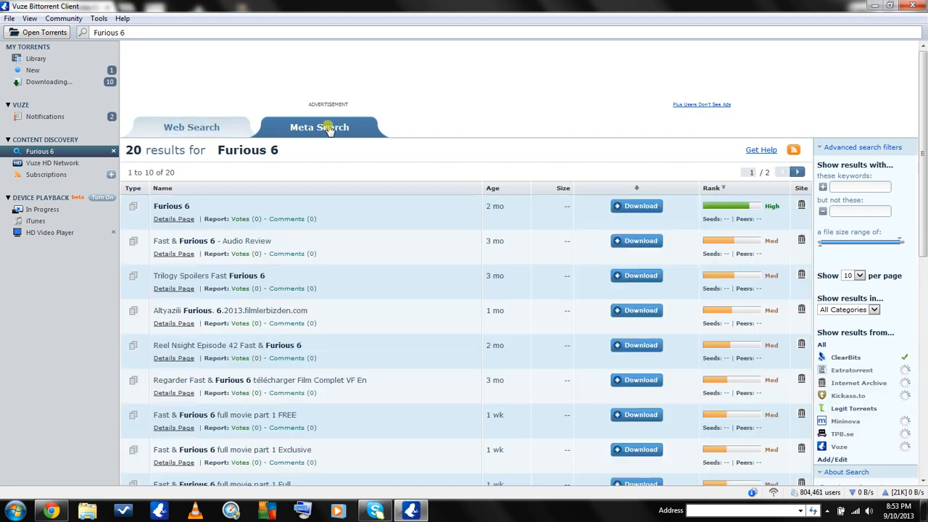
left_click(319, 127)
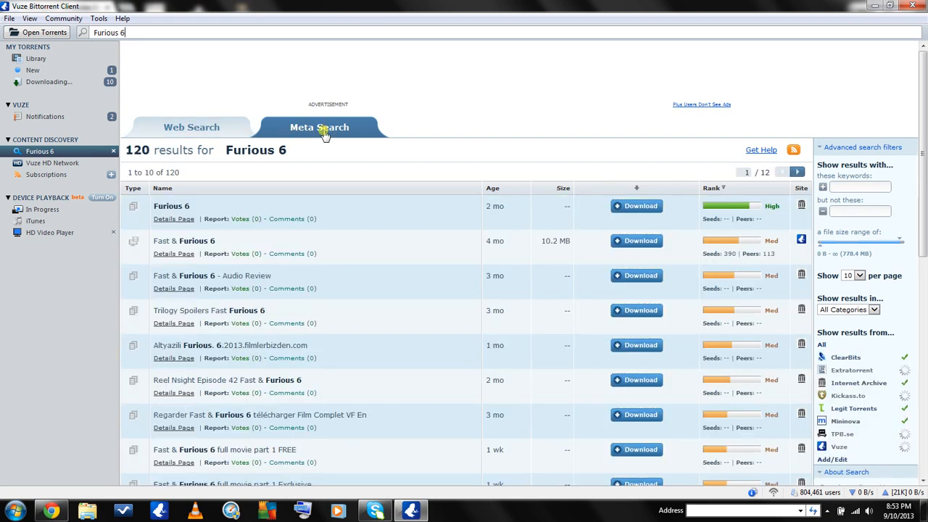
left_click(319, 127)
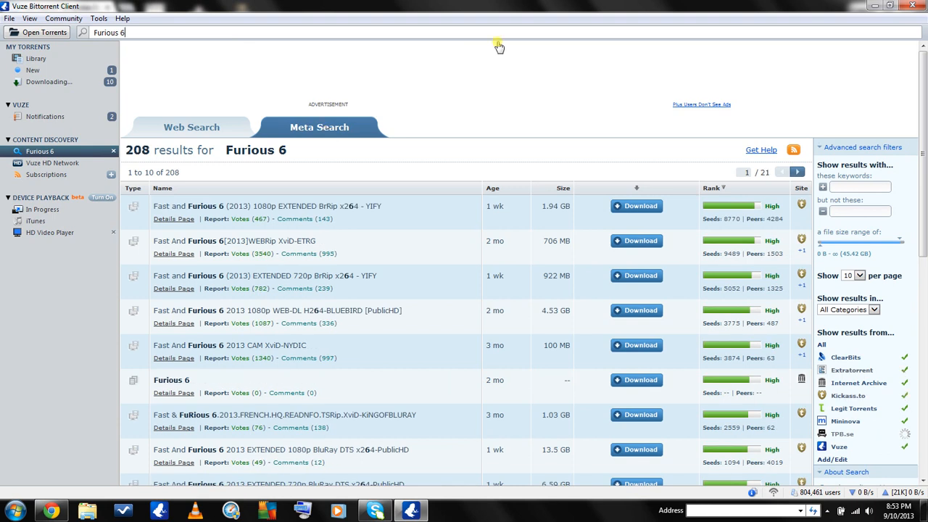
scroll("down", 3)
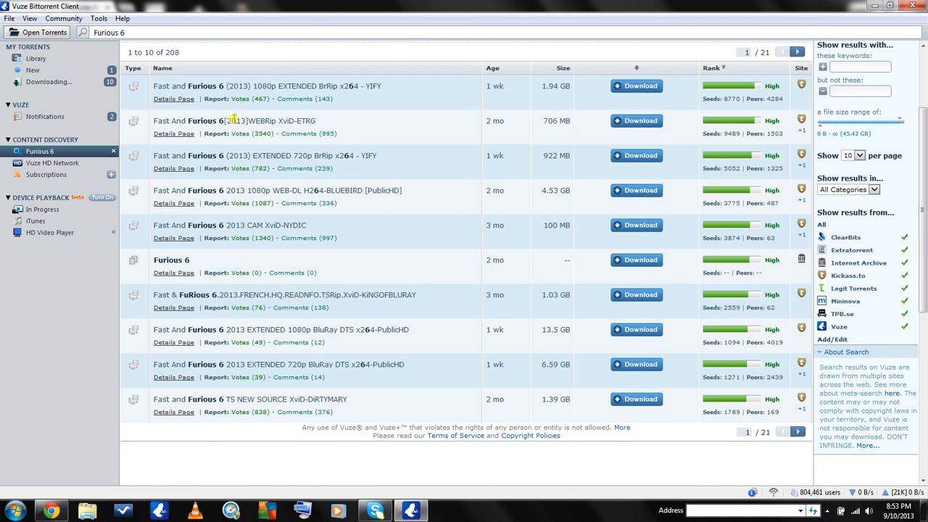
mouse_move(454, 156)
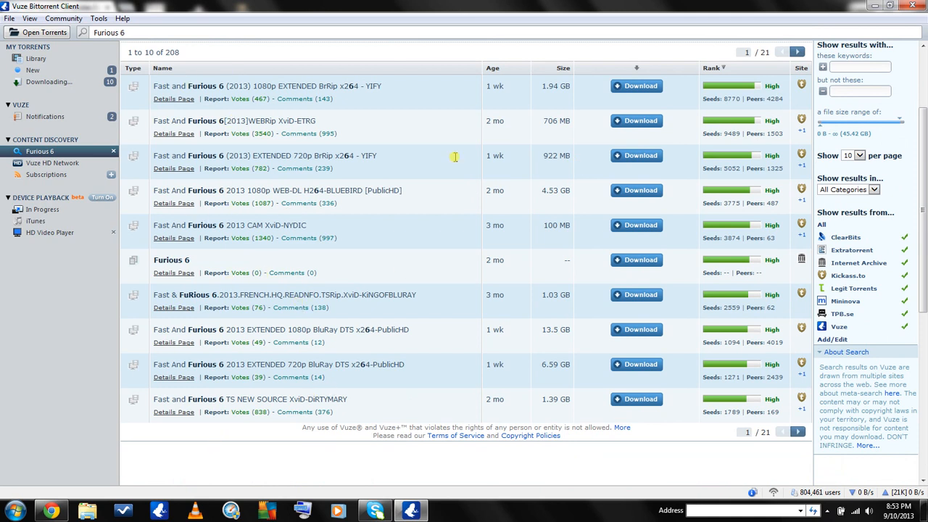
mouse_move(544, 76)
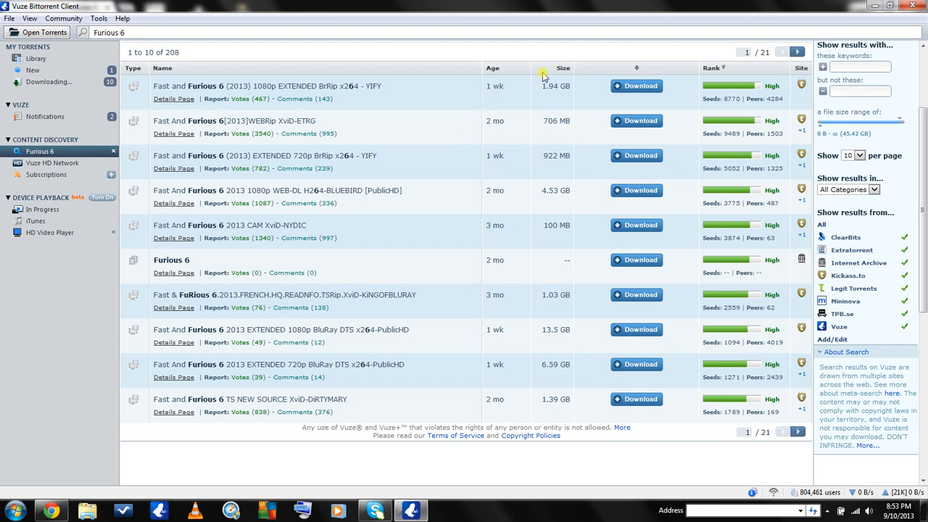
mouse_move(751, 108)
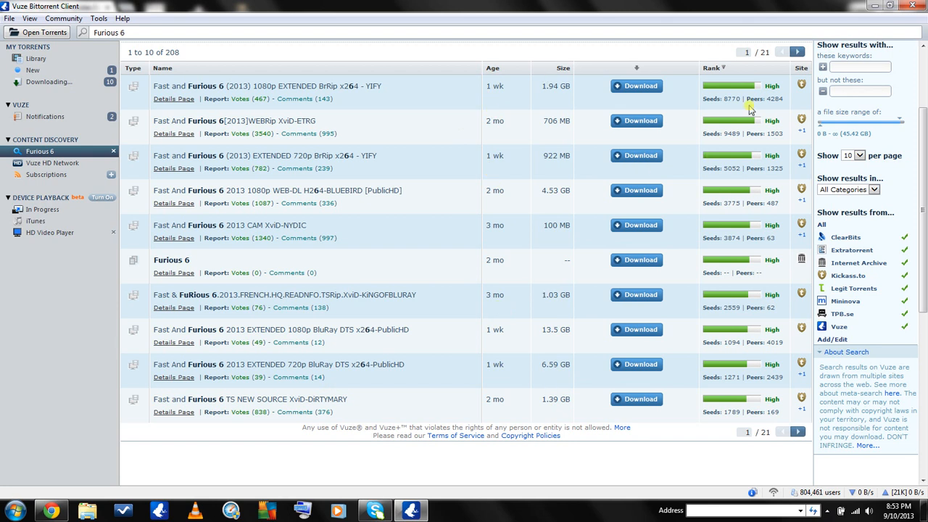
mouse_move(716, 105)
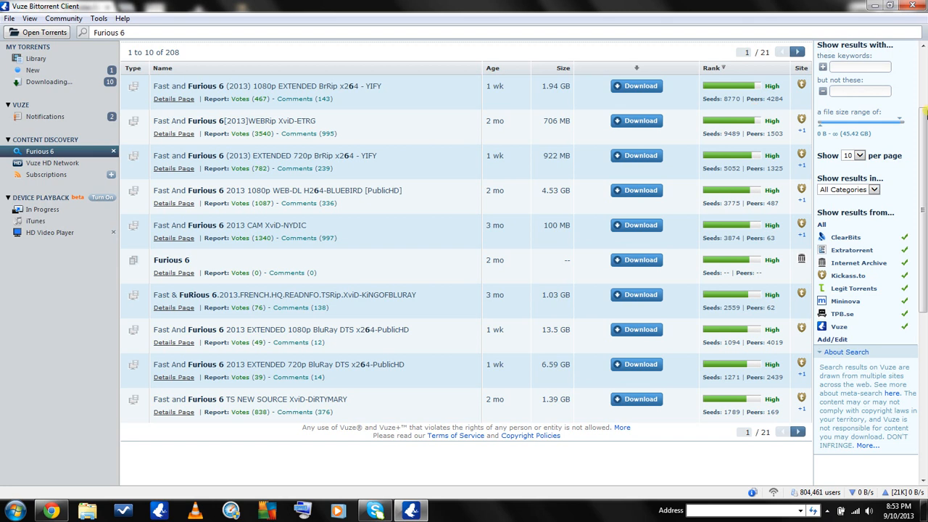
scroll("up", 3)
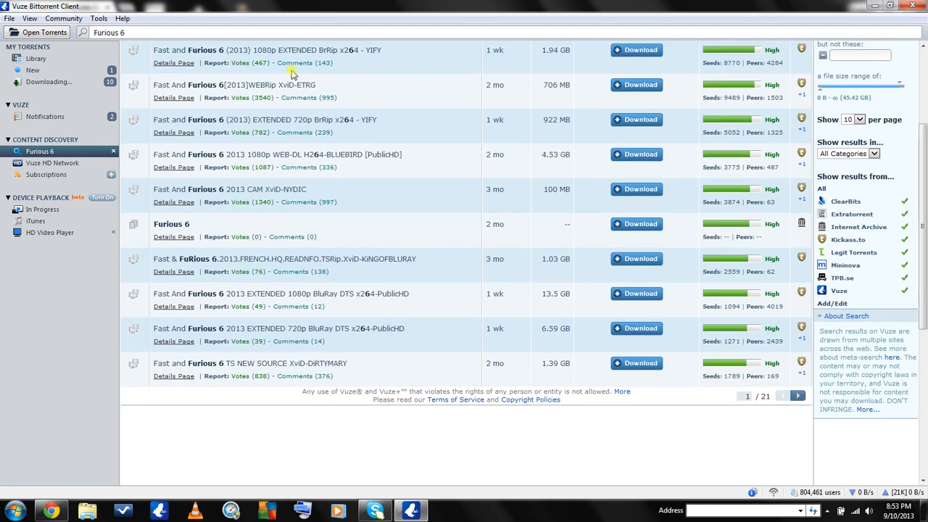
mouse_move(397, 180)
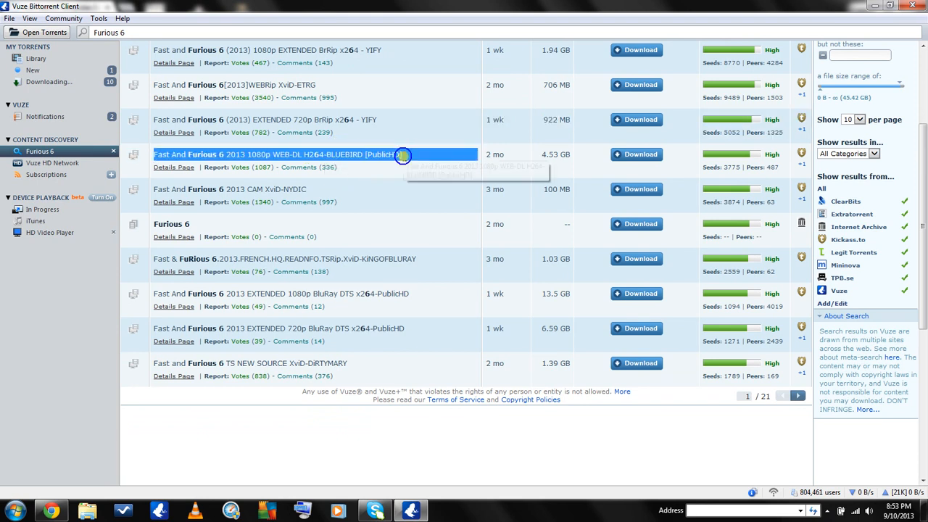
mouse_move(322, 161)
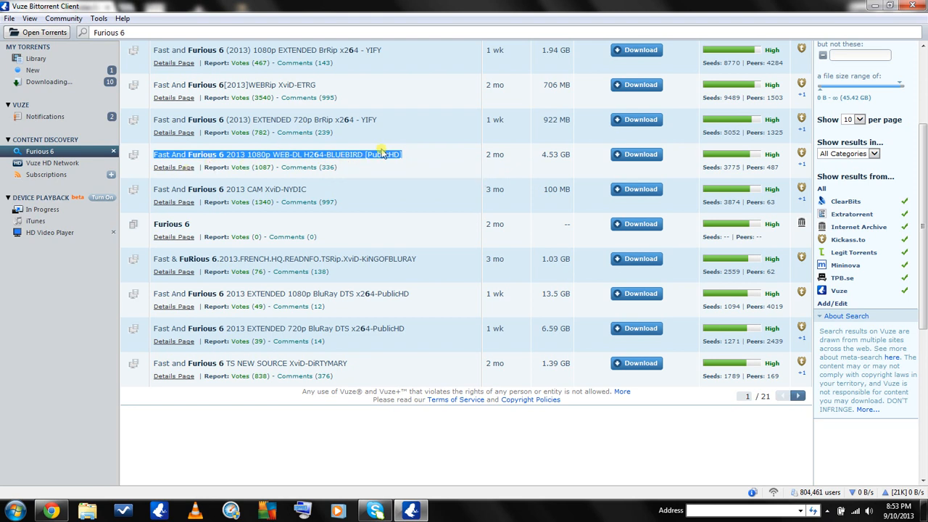
mouse_move(406, 154)
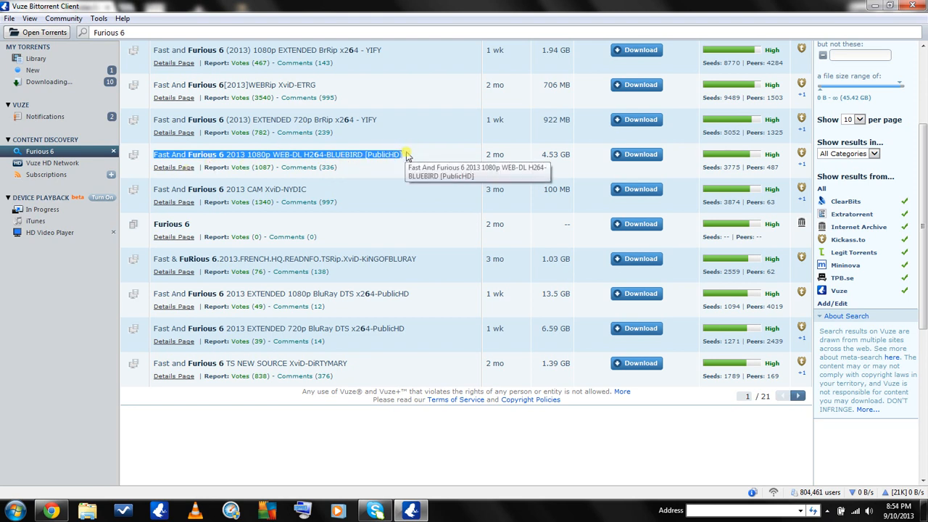
mouse_move(482, 169)
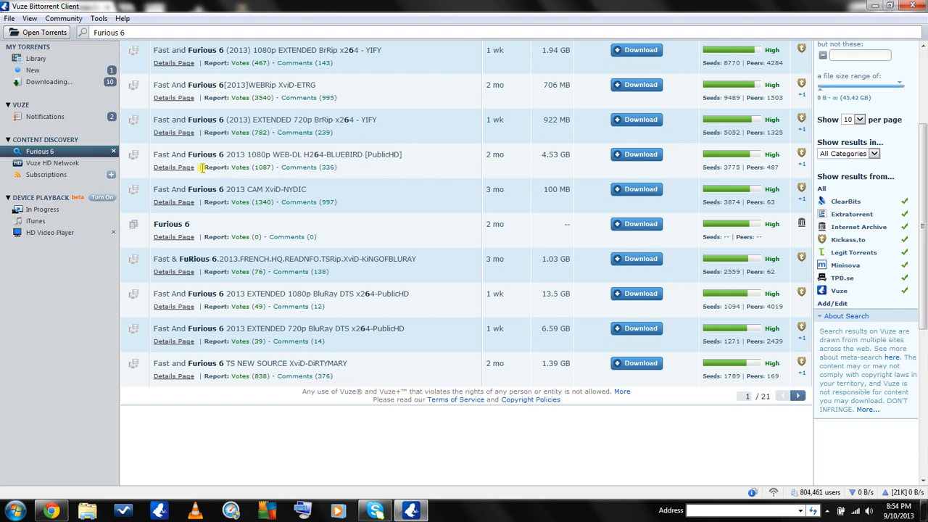
mouse_move(174, 167)
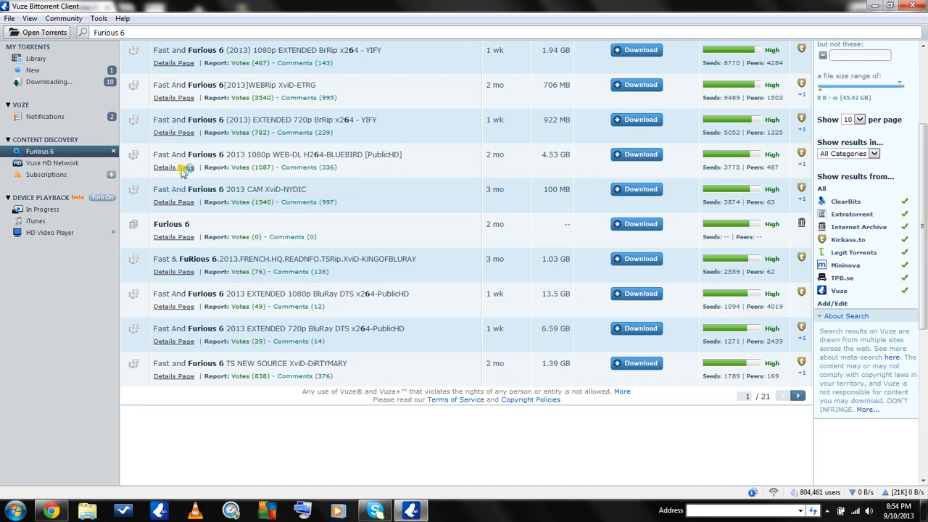
Step: Open the details page for the Fast And Furious 6 1080p BLUEBIRD result
left_click(174, 167)
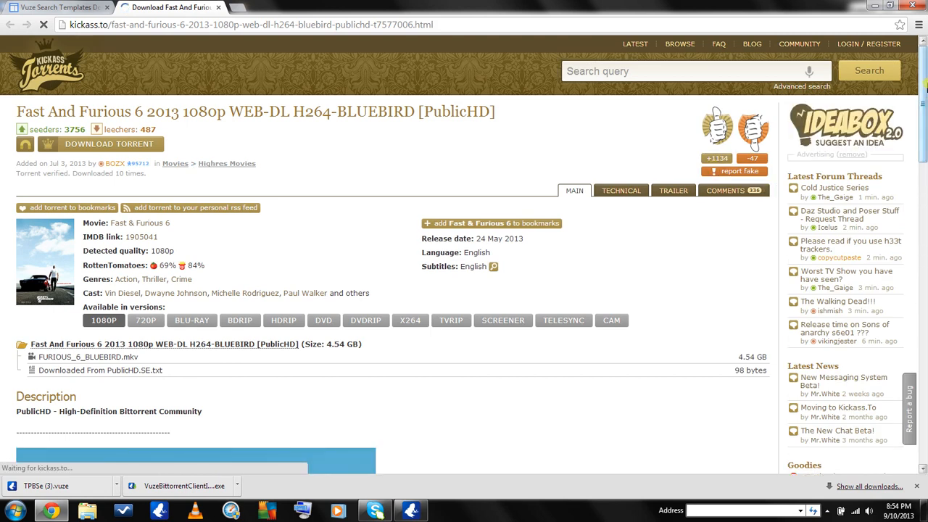
Step: Scroll through the BLUEBIRD torrent's Kickass comments, rated 9/10 audio and video
scroll("down", 3)
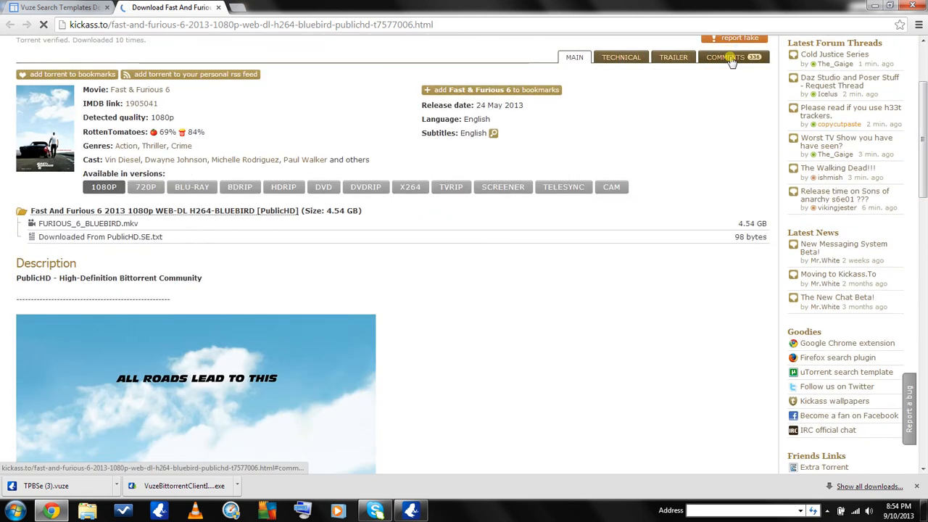
left_click(733, 57)
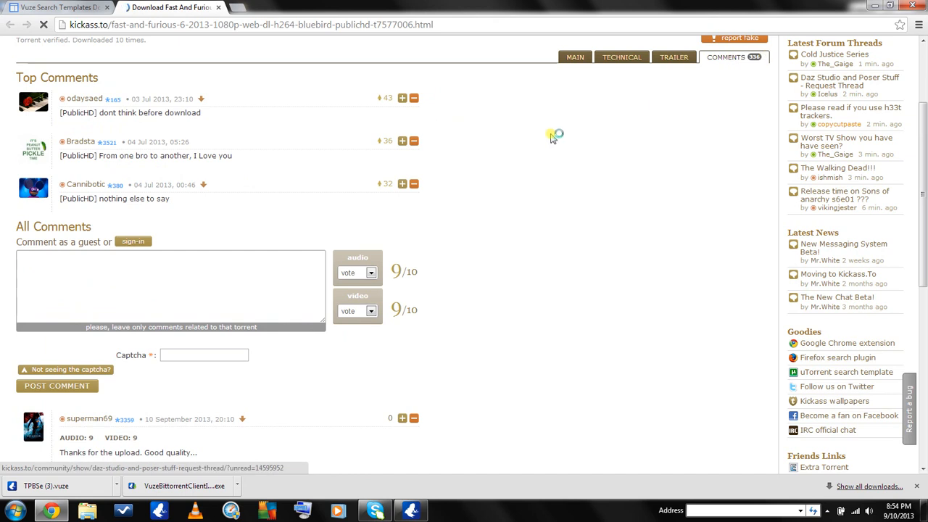
scroll("down", 3)
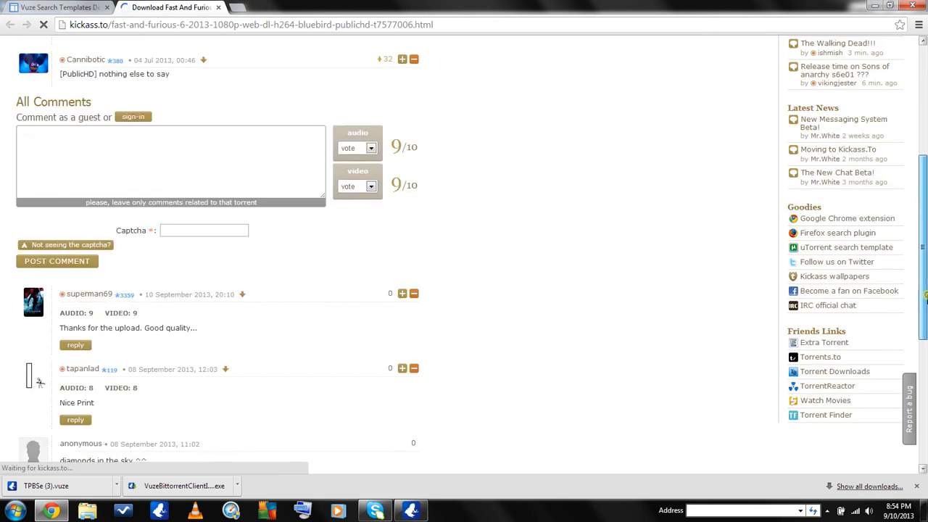
scroll("down", 3)
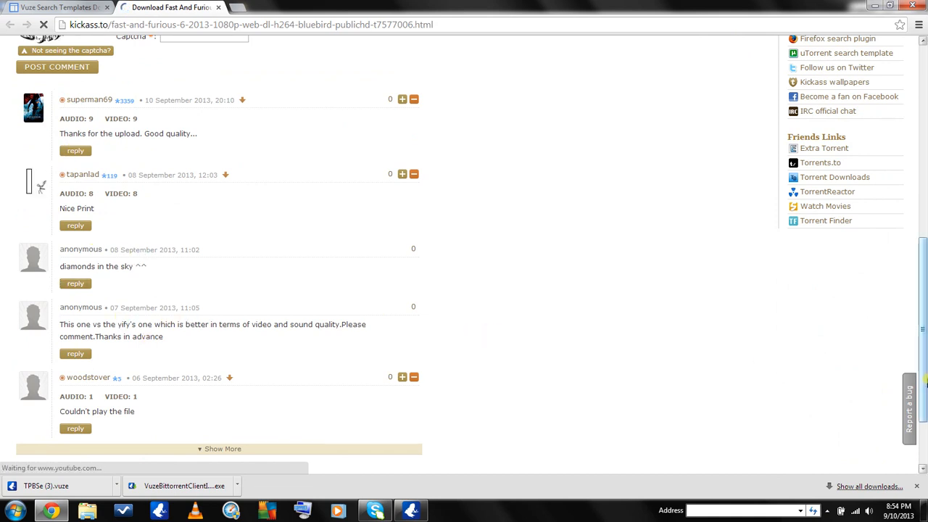
scroll("up", 3)
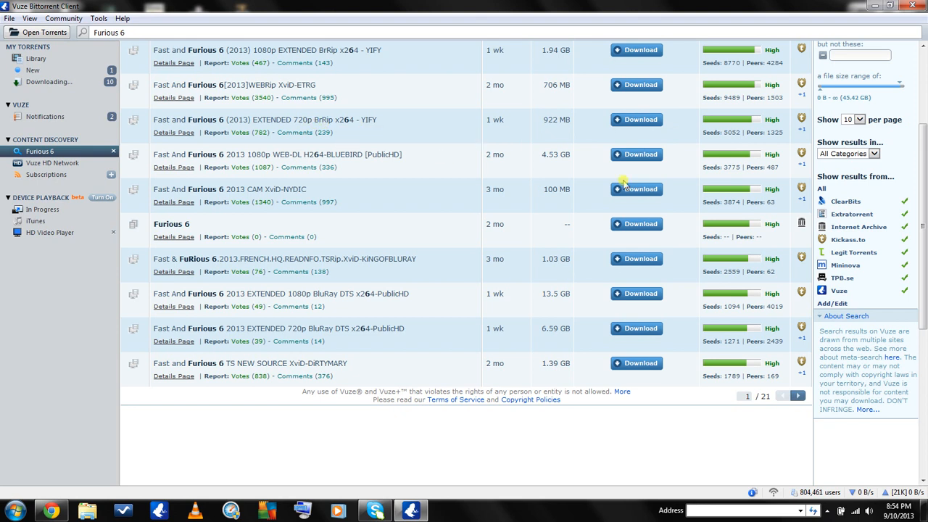
Step: Download the 4.53 GB BLUEBIRD Furious 6 torrent, confirming its files in Open Torrent Options
left_click(636, 154)
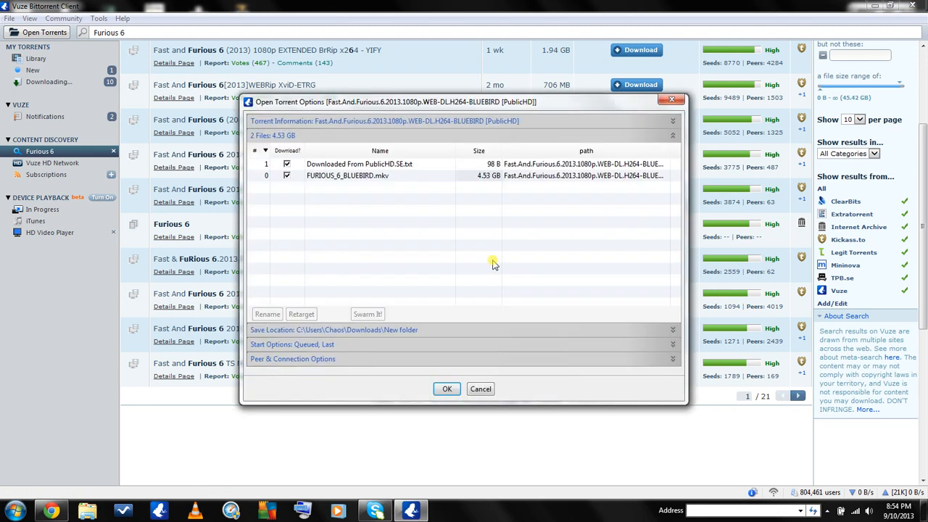
mouse_move(356, 259)
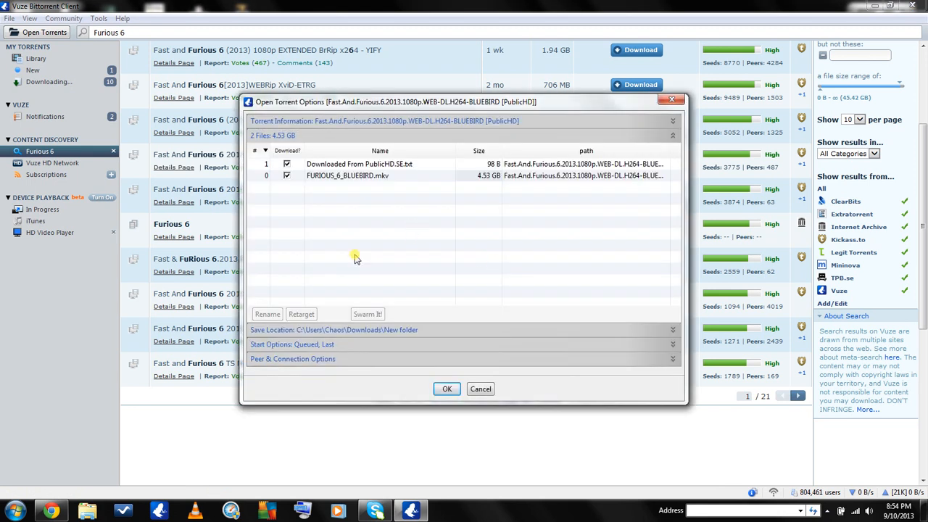
mouse_move(397, 170)
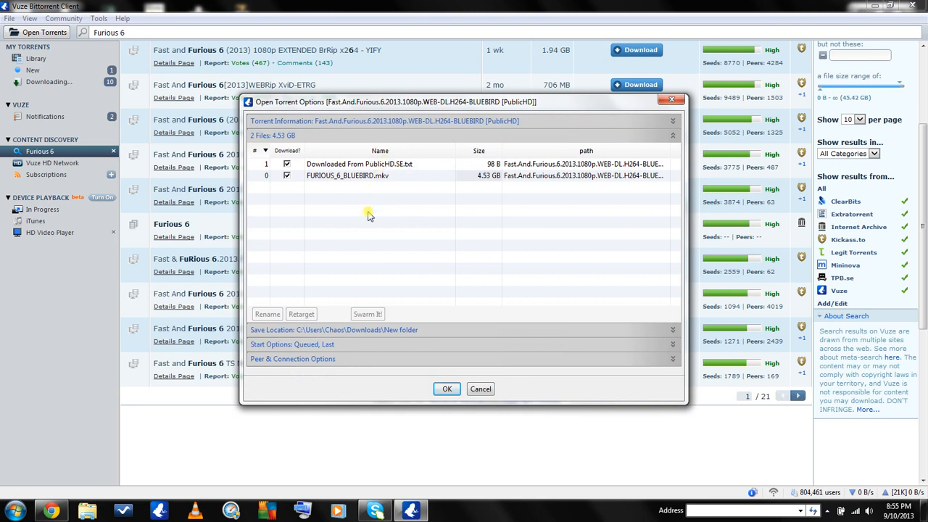
mouse_move(355, 265)
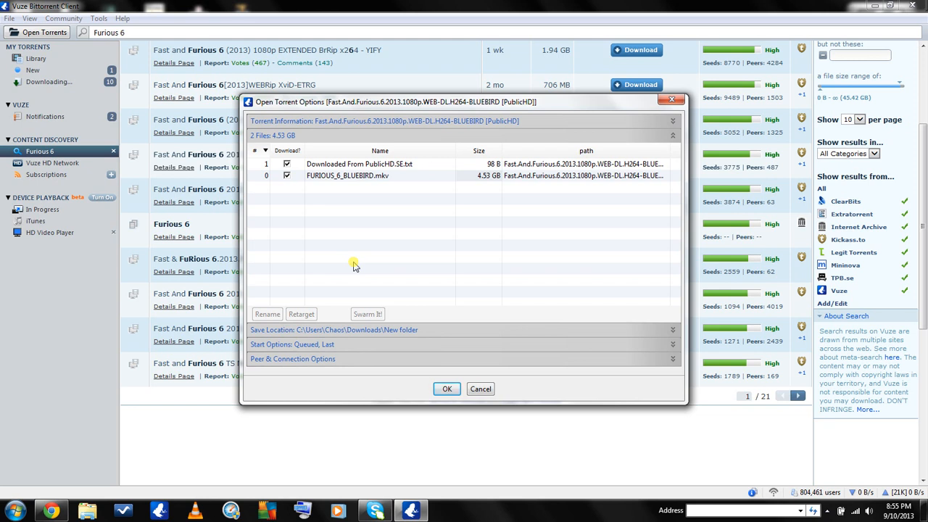
mouse_move(327, 201)
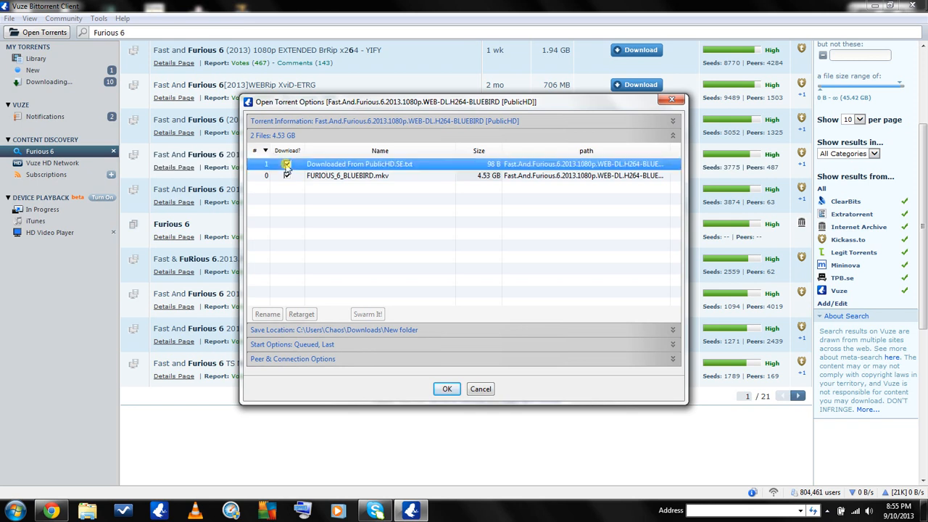
left_click(287, 164)
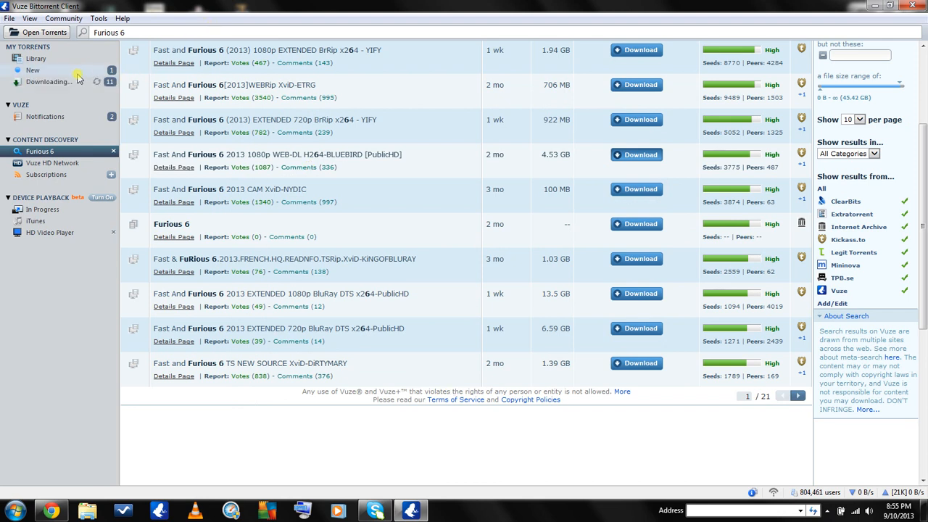
Step: Show the Downloading list and select the Fast.And.Furious.6 1080p torrent downloading at about 47 kB/s
left_click(47, 81)
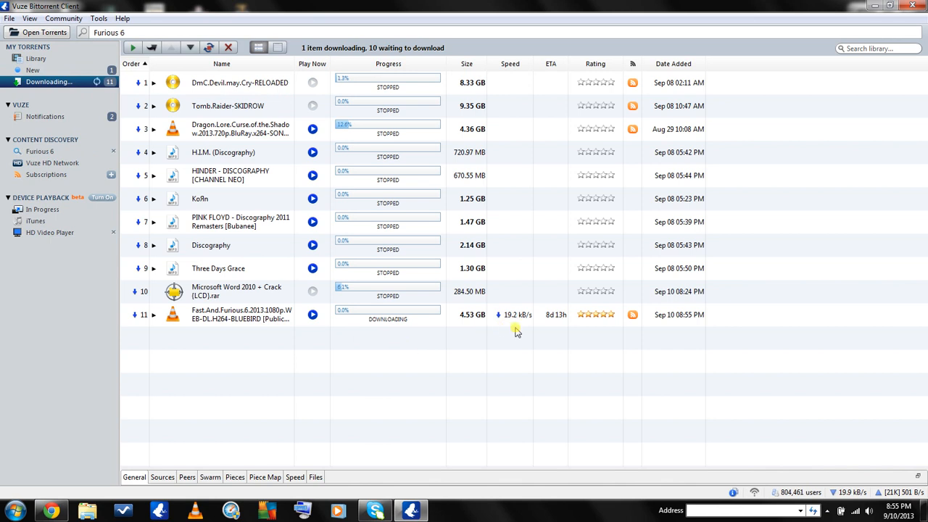
left_click(242, 314)
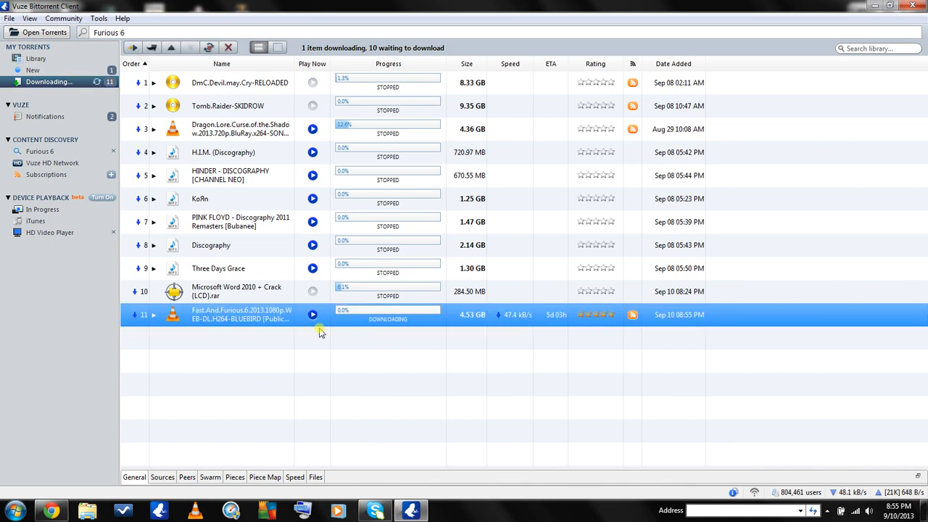
mouse_move(457, 180)
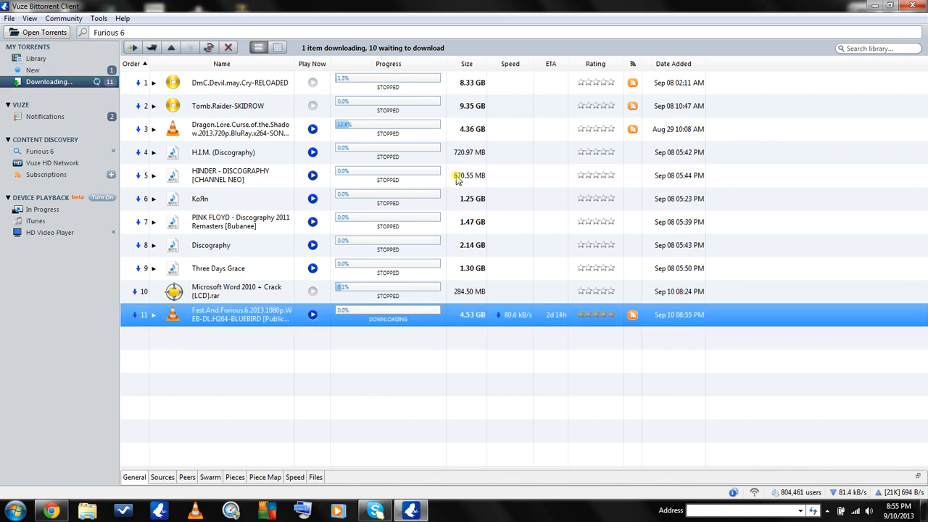
mouse_move(466, 64)
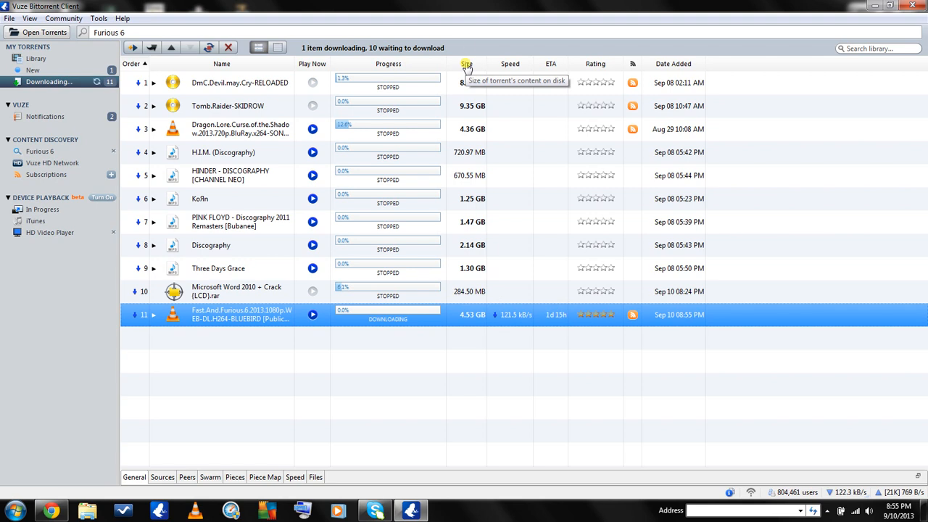
mouse_move(475, 291)
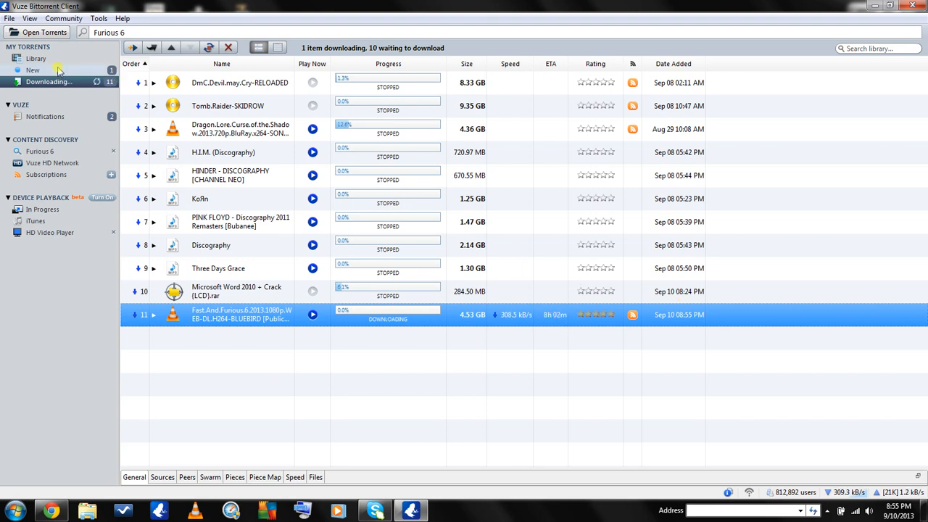
Step: Switch to the New list in a restored, smaller window and select Godsmack - Discography
left_click(33, 69)
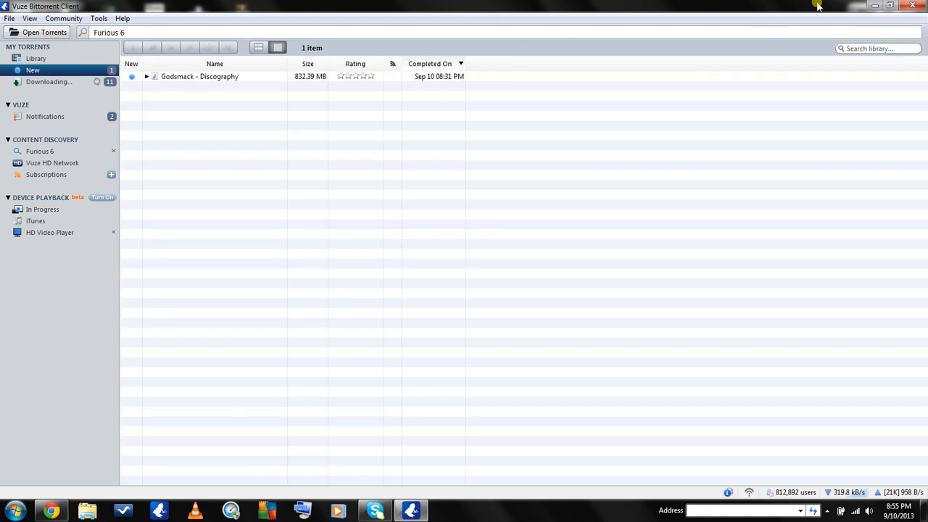
left_click(883, 6)
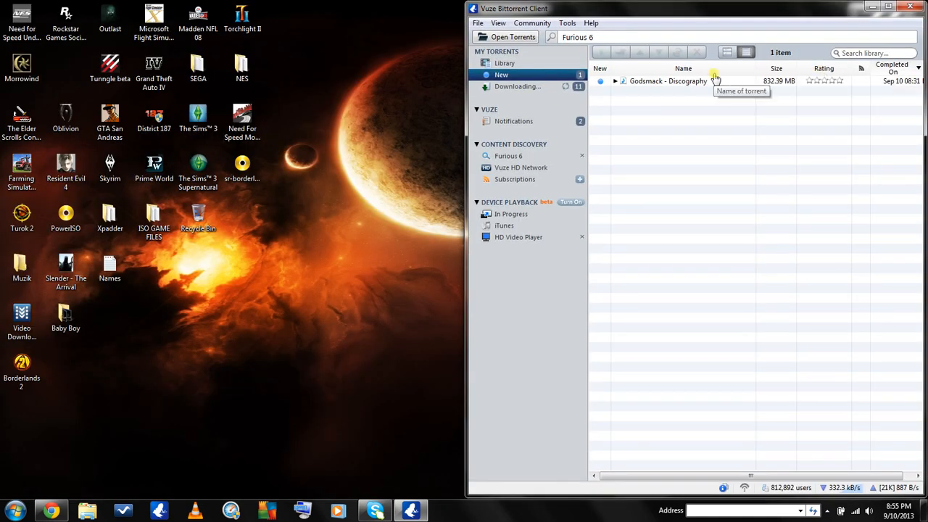
left_click(667, 81)
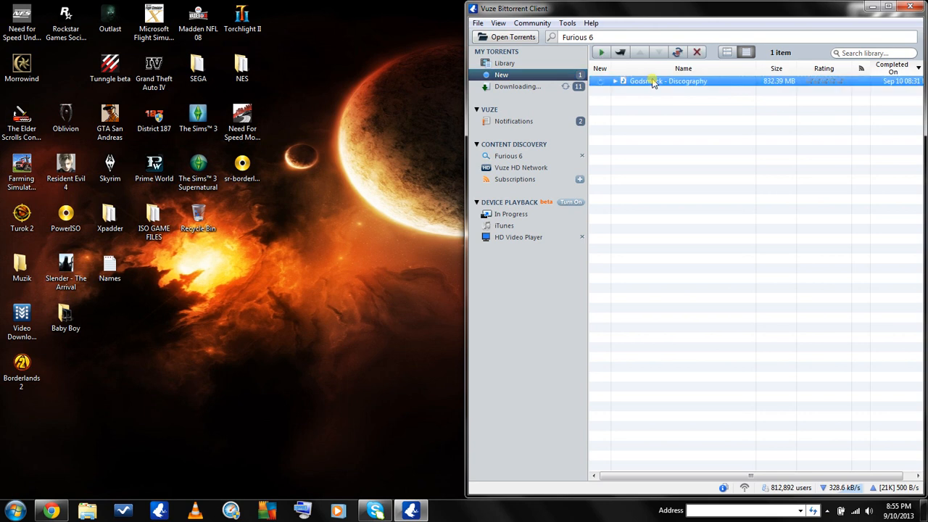
right_click(657, 80)
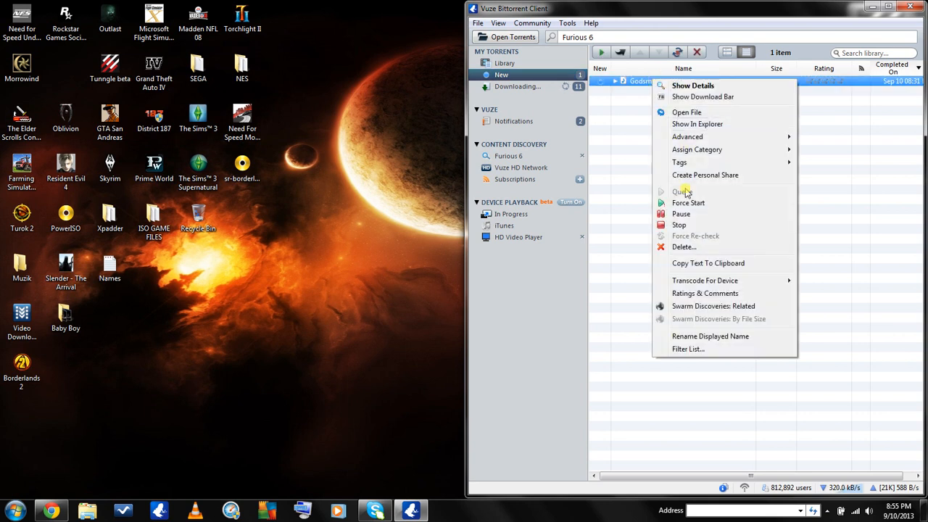
left_click(681, 165)
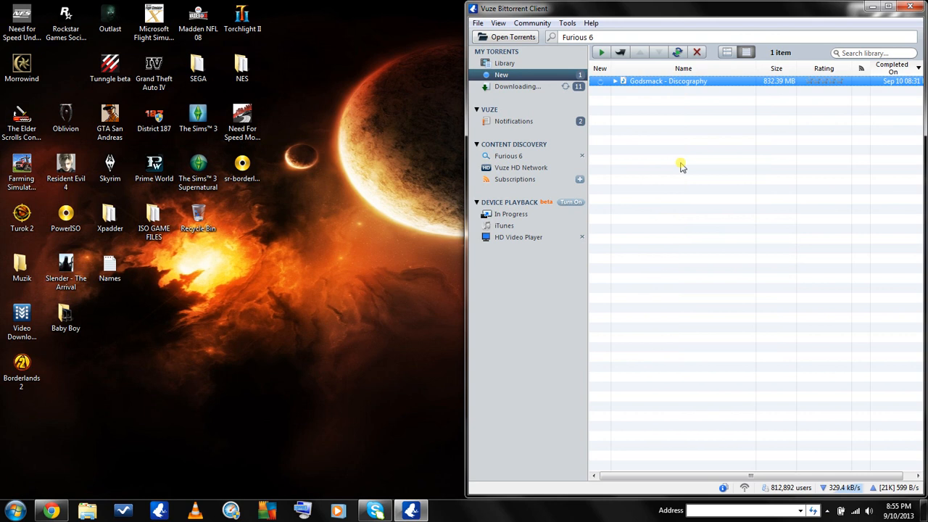
Step: Open the Godsmack - Discography download folder, then choose Delete for that torrent
right_click(667, 80)
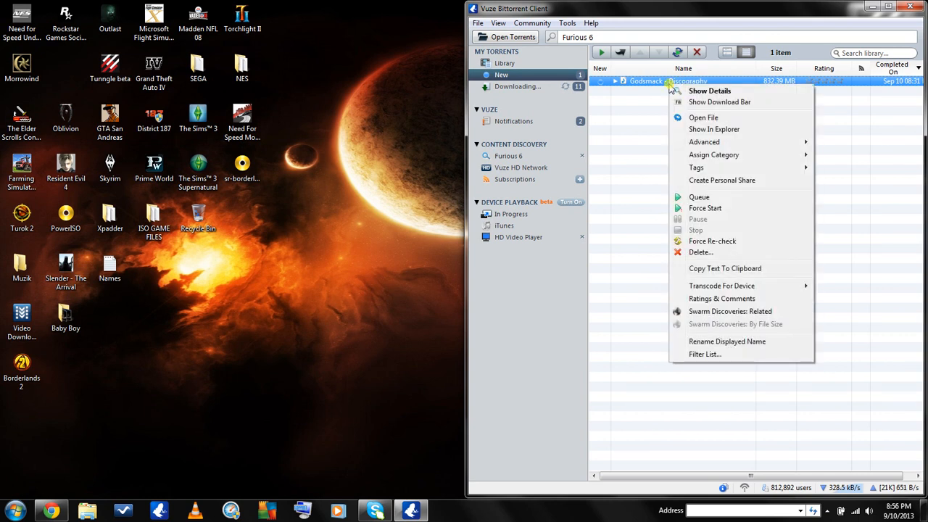
mouse_move(703, 118)
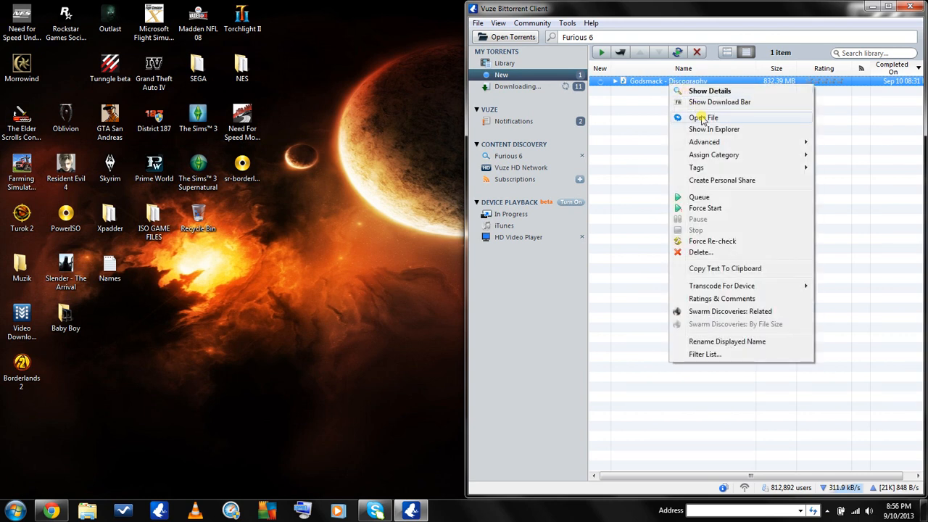
left_click(704, 117)
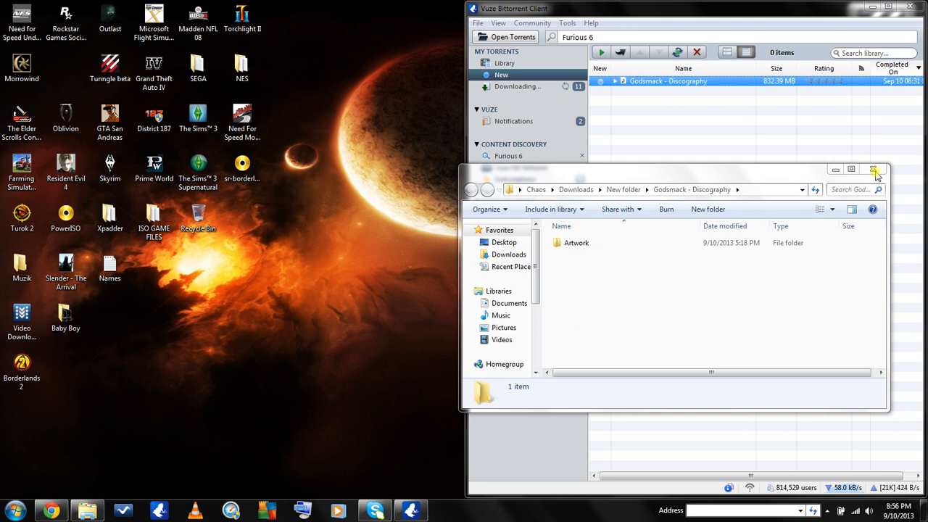
right_click(667, 80)
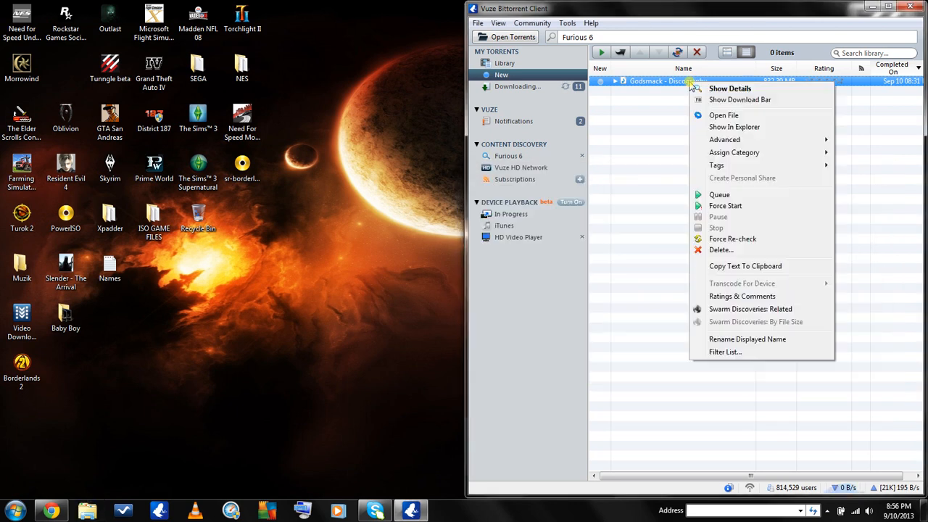
mouse_move(721, 249)
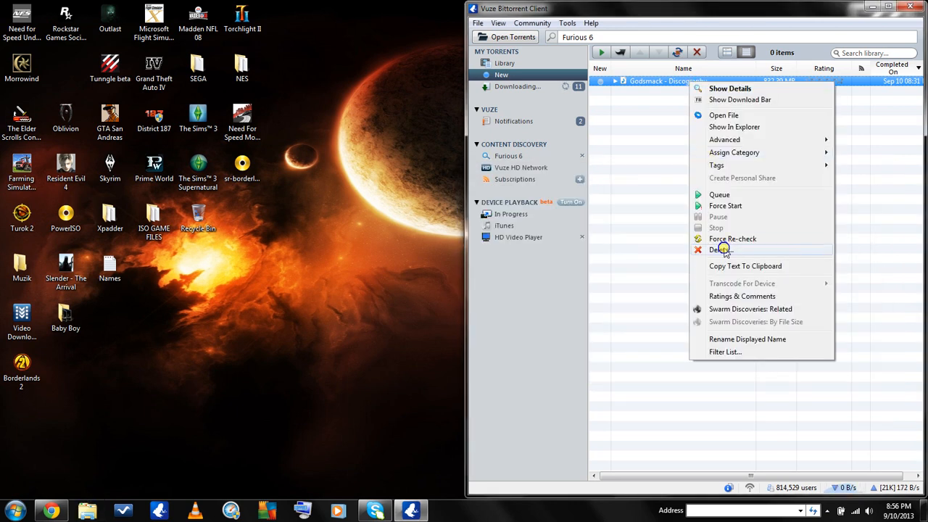
left_click(720, 249)
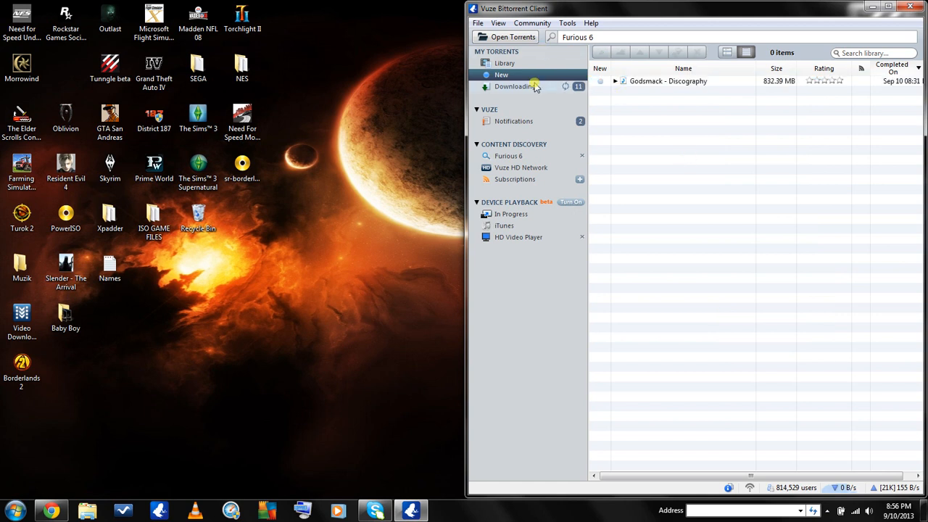
Step: Return to the Downloading list showing the BLUEBIRD Furious 6 torrent still downloading
left_click(517, 86)
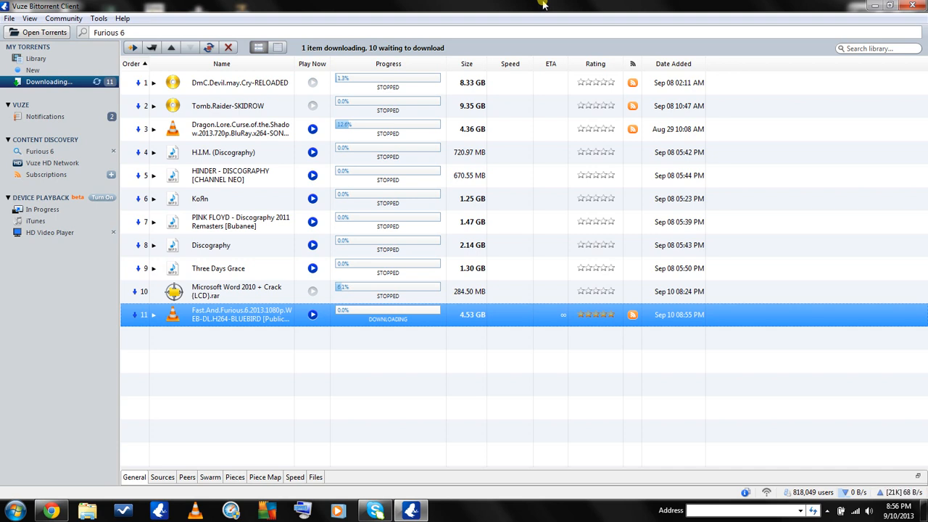
mouse_move(725, 82)
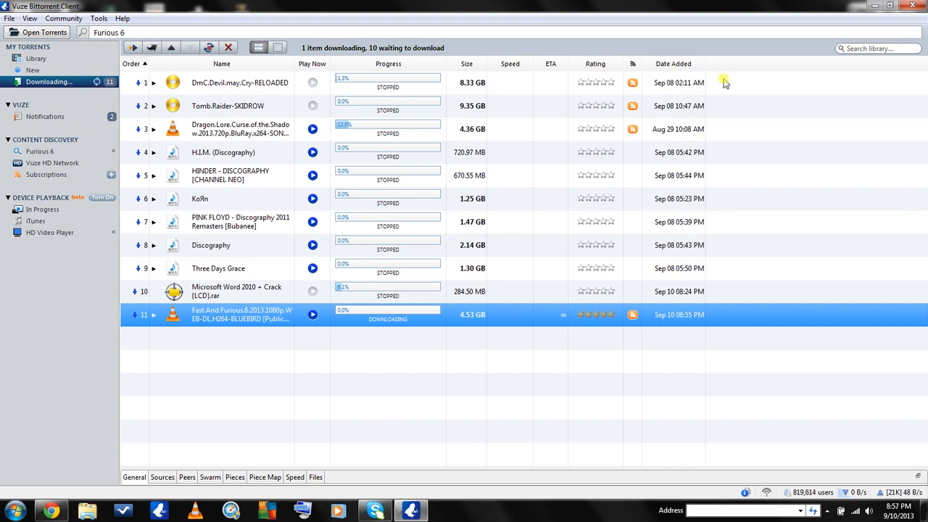